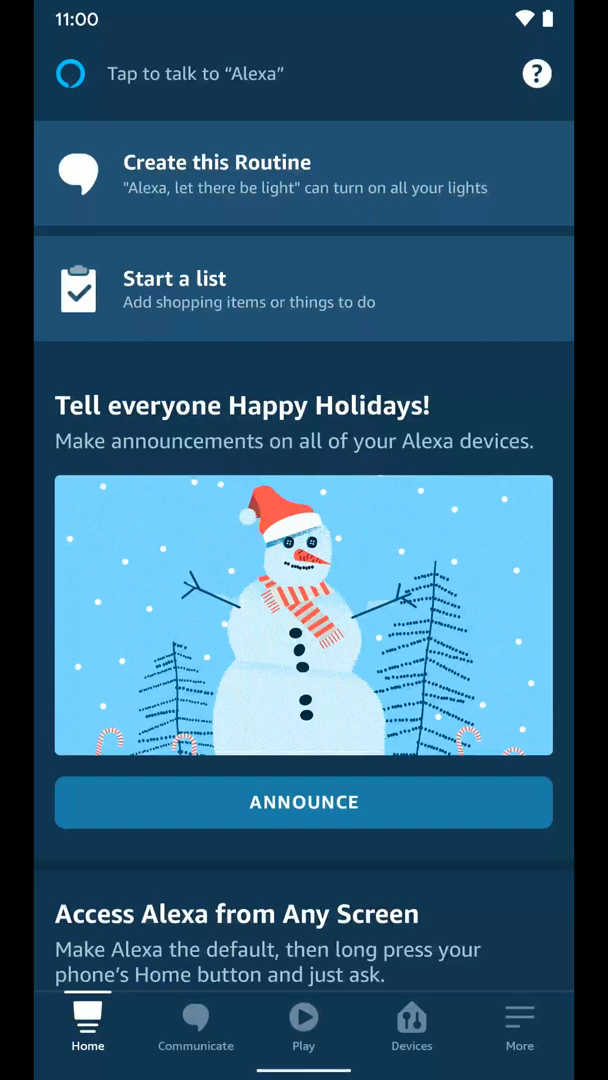
# Reach the Routines list from the app's More menu
pyautogui.scroll(-3)
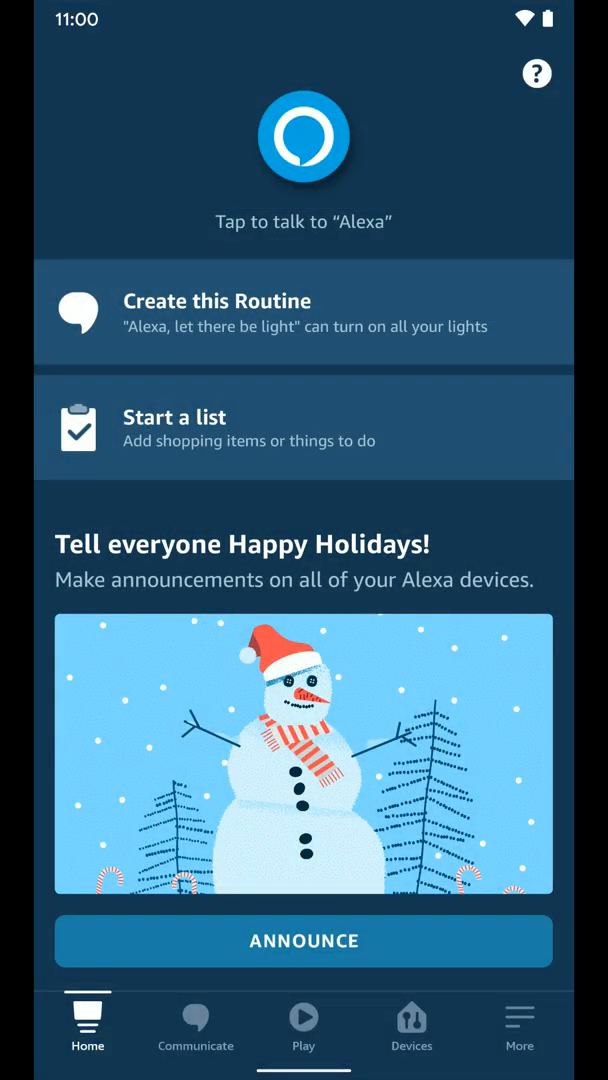
pyautogui.click(520, 1024)
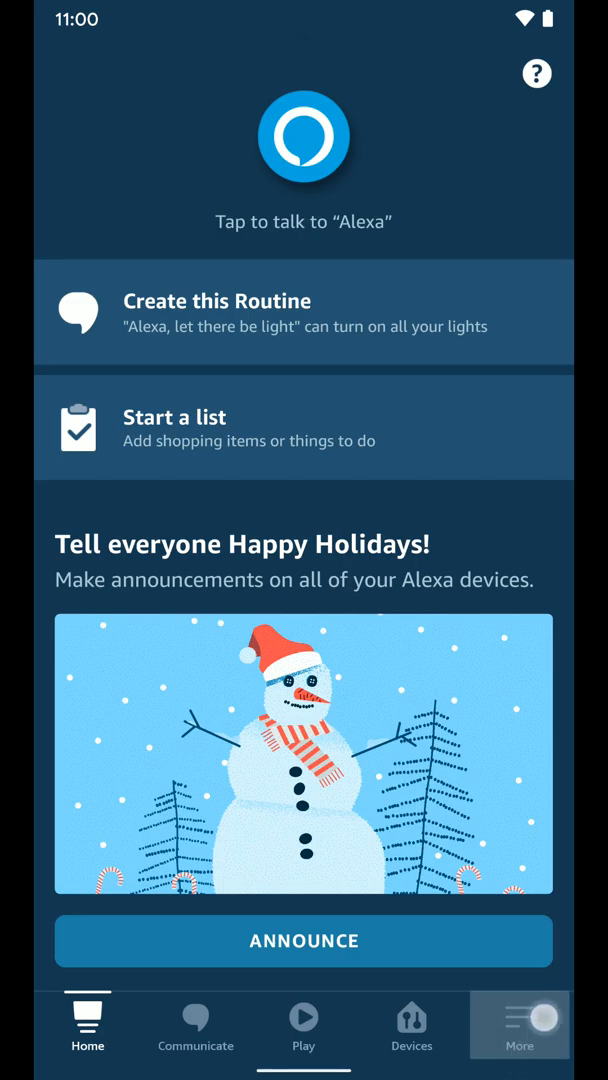
pyautogui.click(520, 1024)
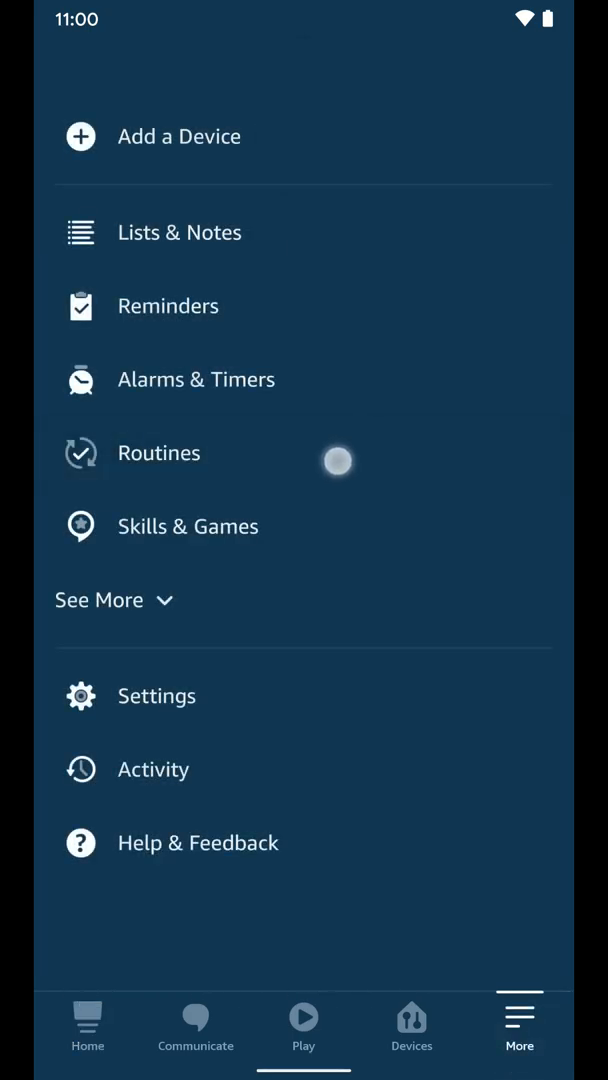
pyautogui.click(160, 452)
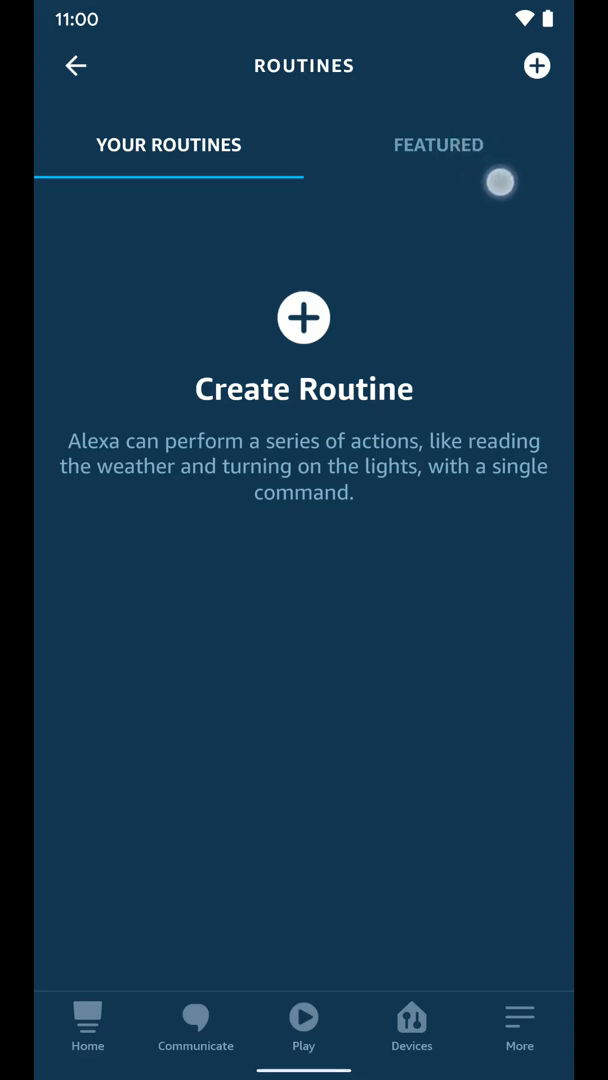
# Browse the Featured routines down to the Good morning template
pyautogui.click(438, 146)
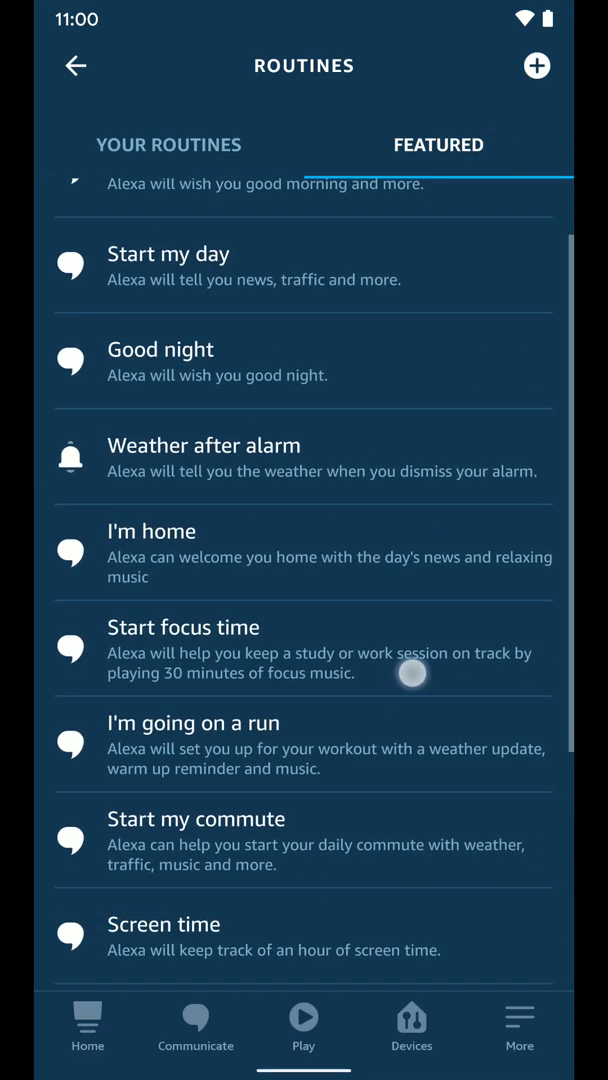
pyautogui.scroll(-3)
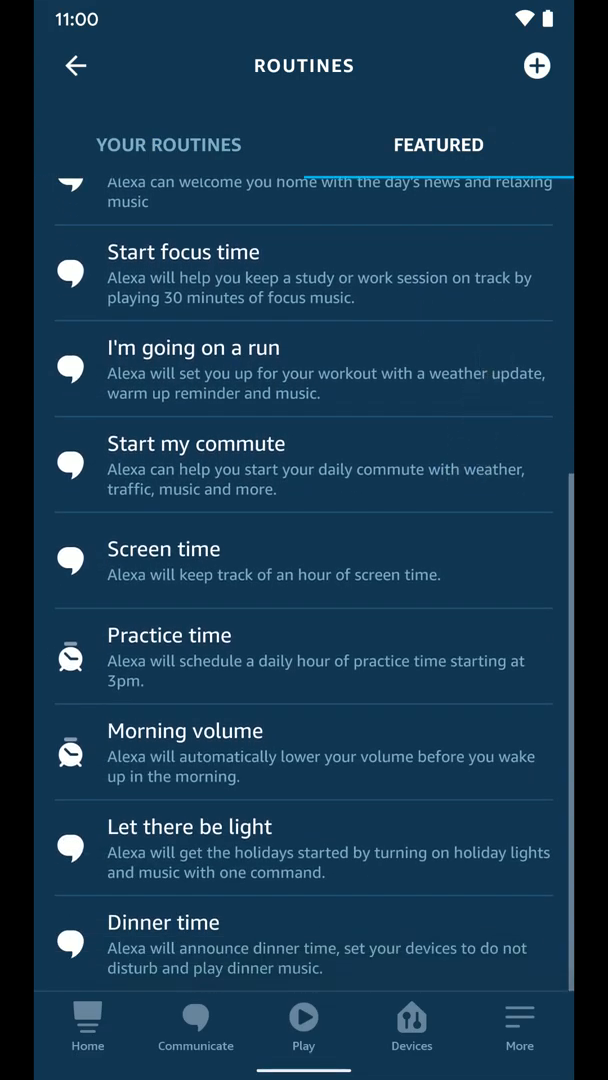
pyautogui.scroll(-3)
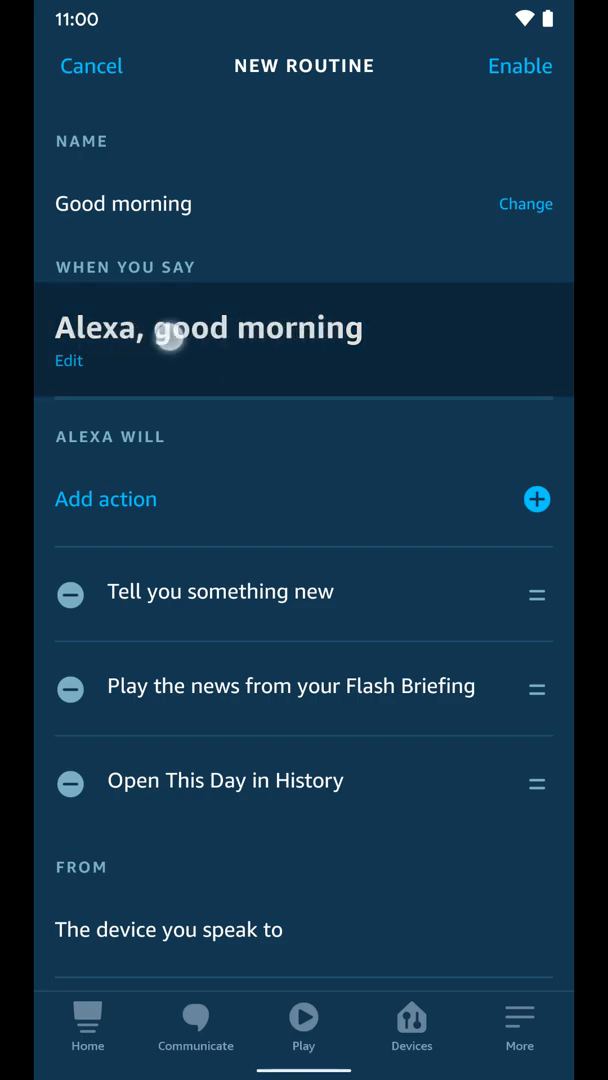
# Review the Good morning phrase and available action types, then enable the routine unchanged
pyautogui.click(68, 360)
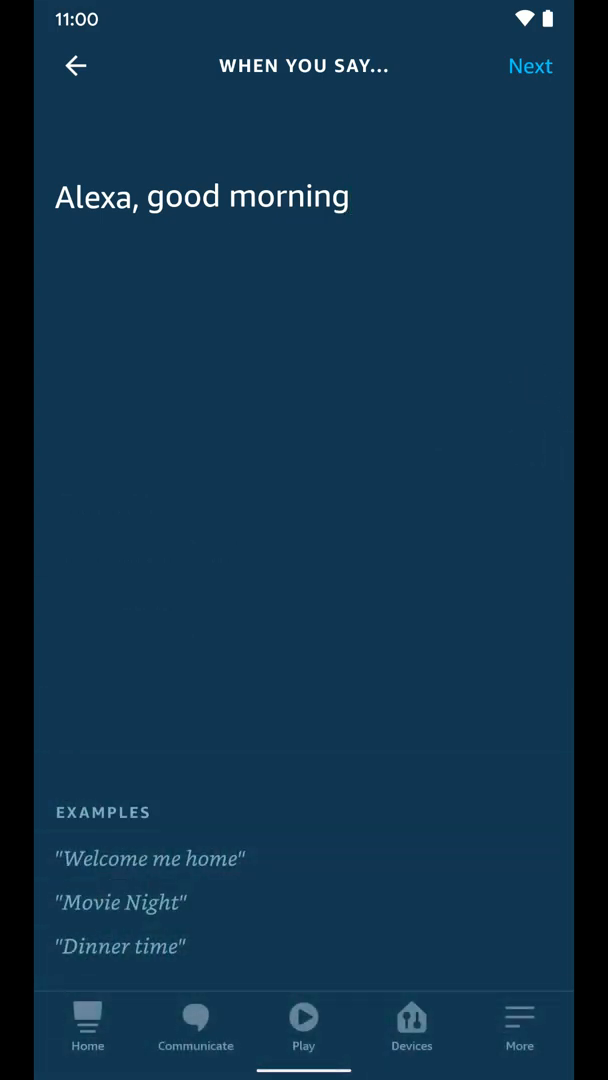
pyautogui.click(532, 64)
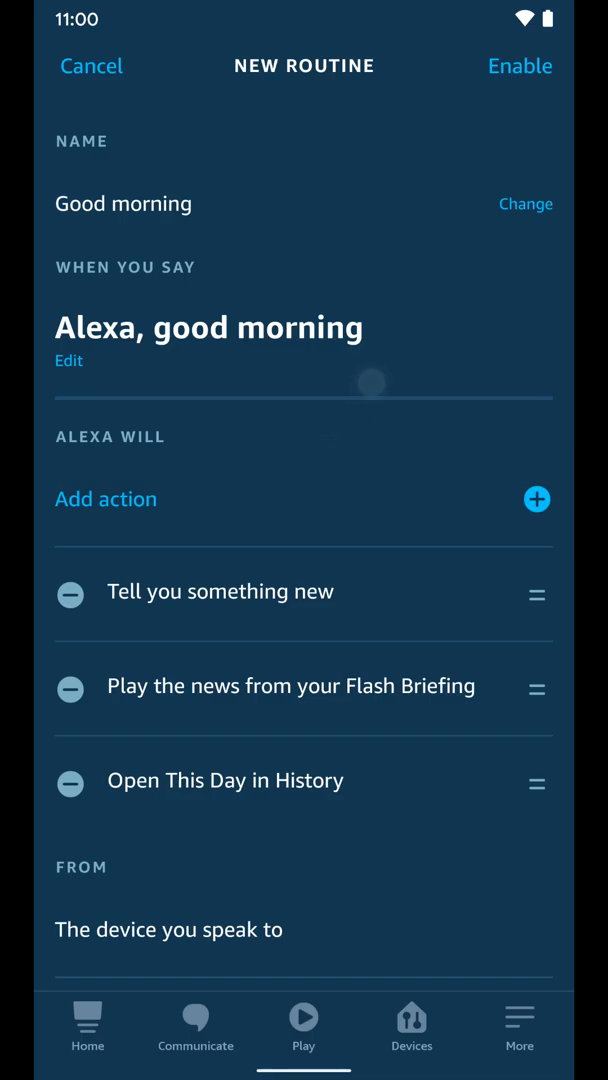
pyautogui.moveTo(538, 780); pyautogui.dragTo(538, 640)
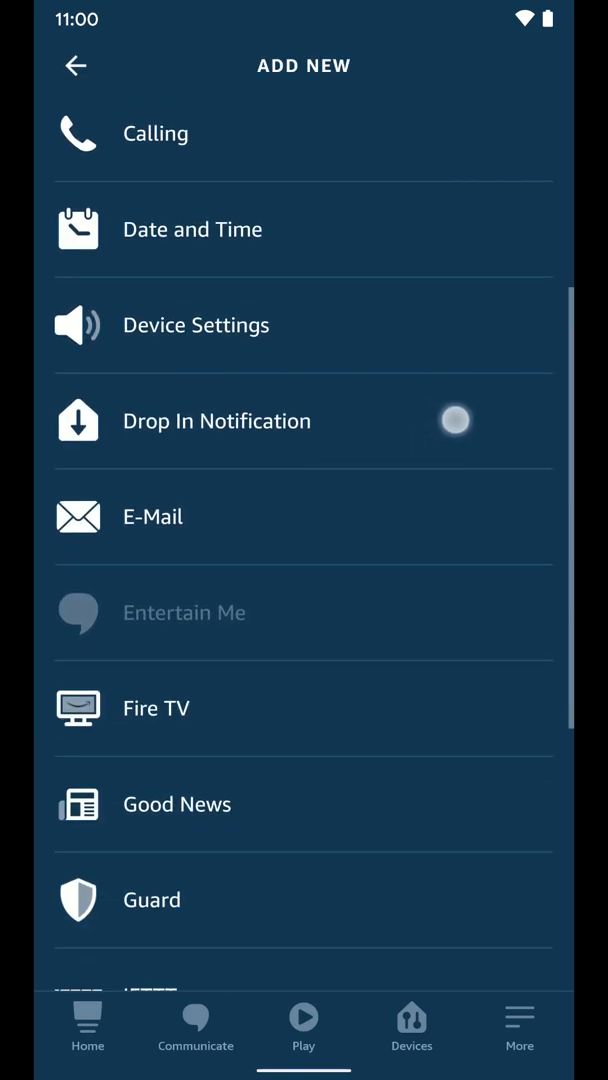
pyautogui.scroll(-3)
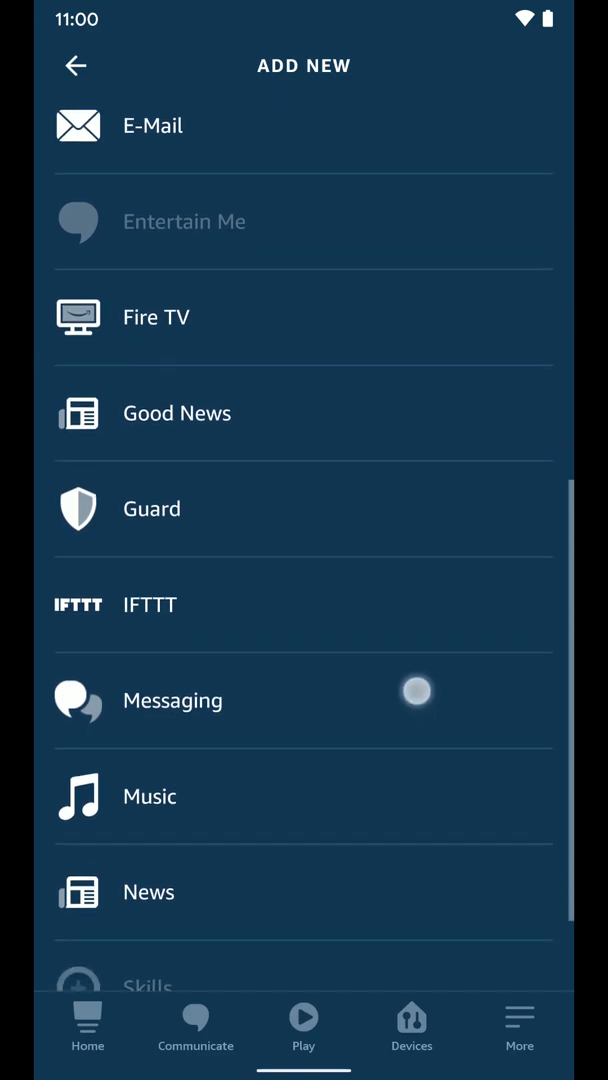
pyautogui.scroll(-3)
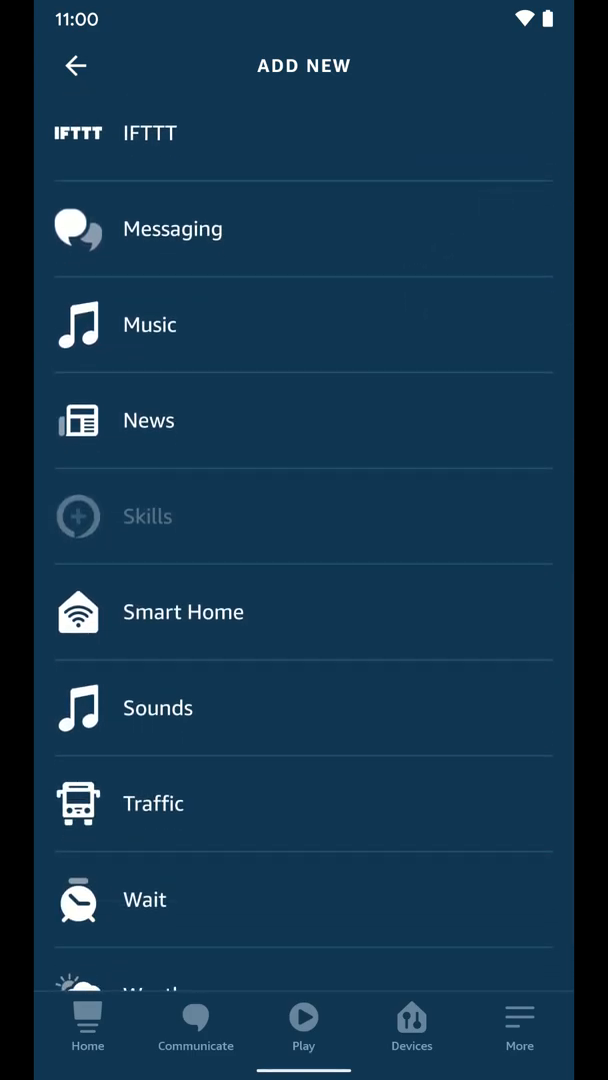
pyautogui.scroll(-3)
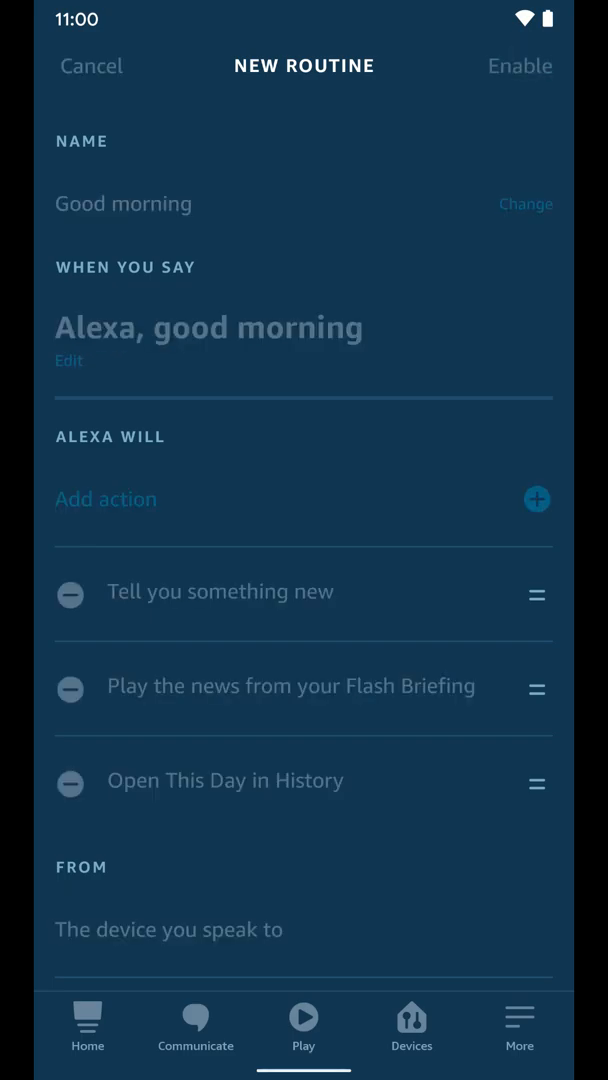
pyautogui.click(520, 64)
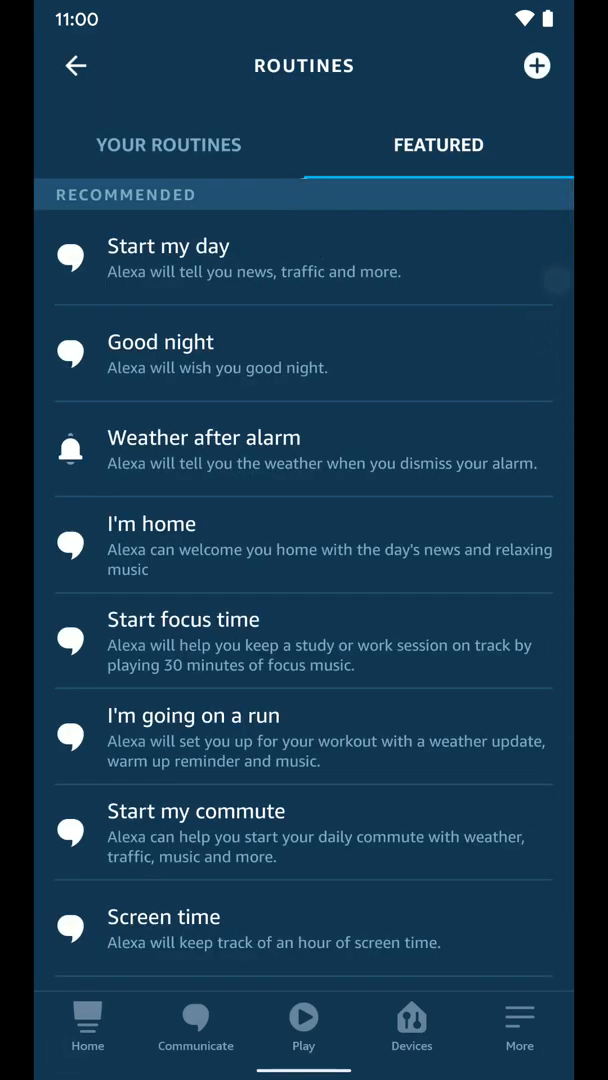
# Start a blank new routine from the Your Routines list
pyautogui.click(168, 146)
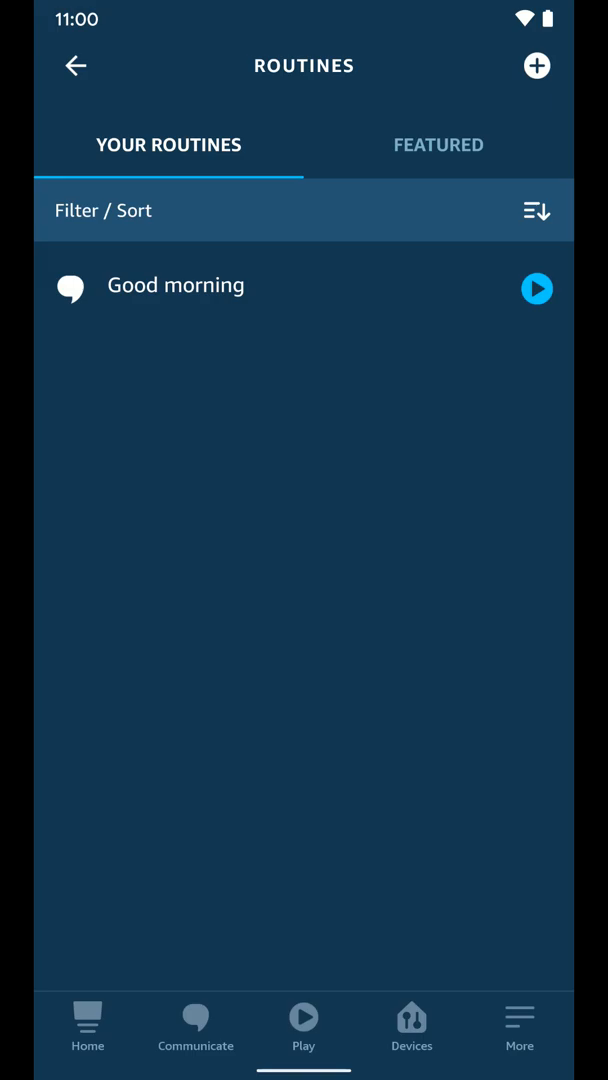
pyautogui.click(536, 64)
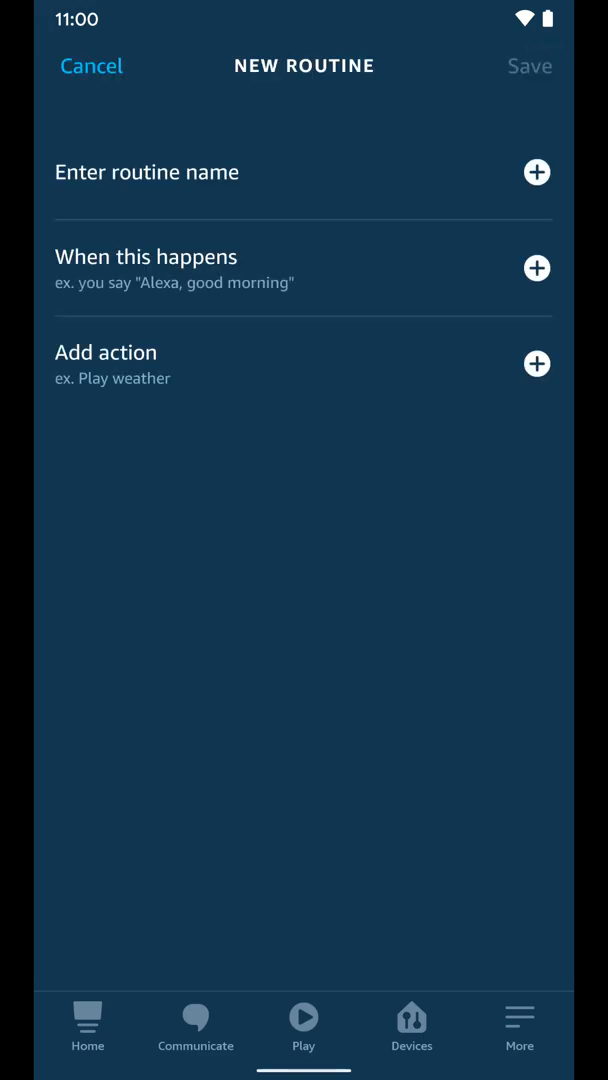
# Name the new routine 'Downstairs lights'
pyautogui.click(148, 172)
pyautogui.write('Downstairs')
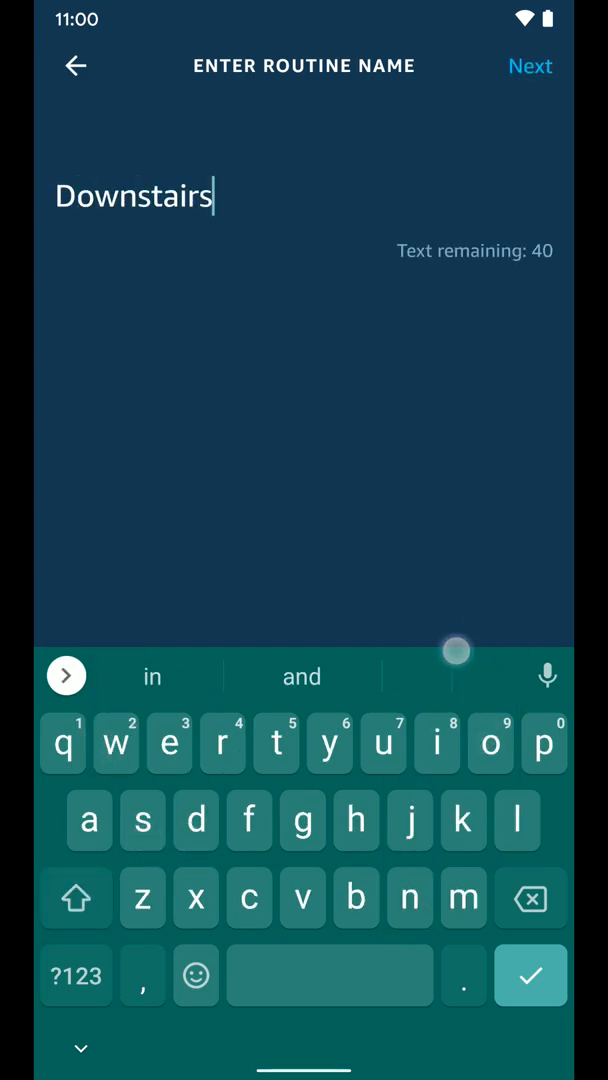
pyautogui.write('lights')
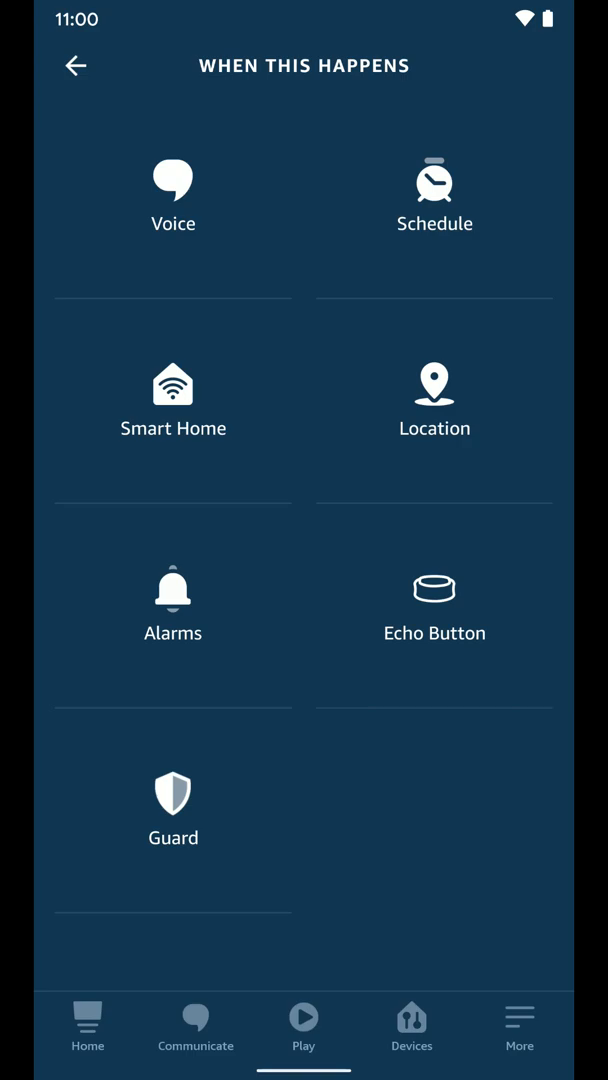
pyautogui.click(172, 196)
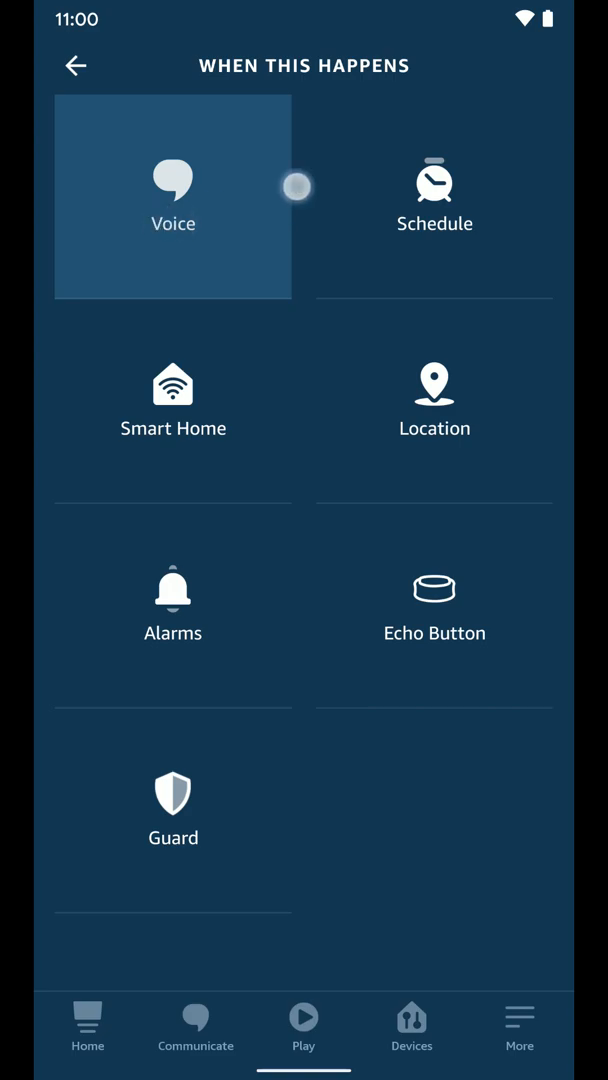
pyautogui.click(172, 196)
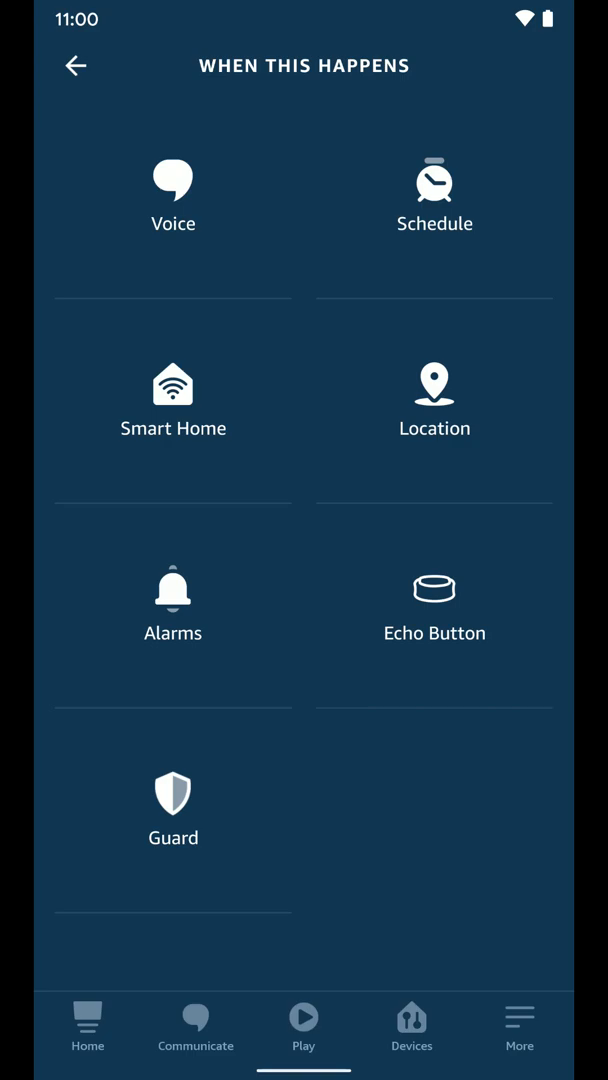
pyautogui.click(434, 184)
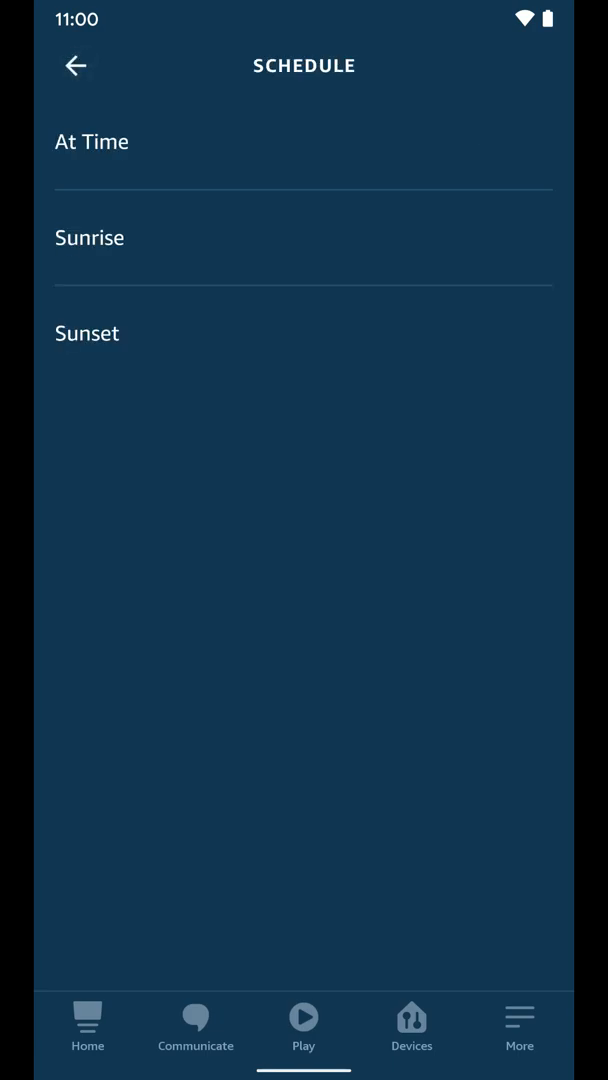
pyautogui.click(74, 64)
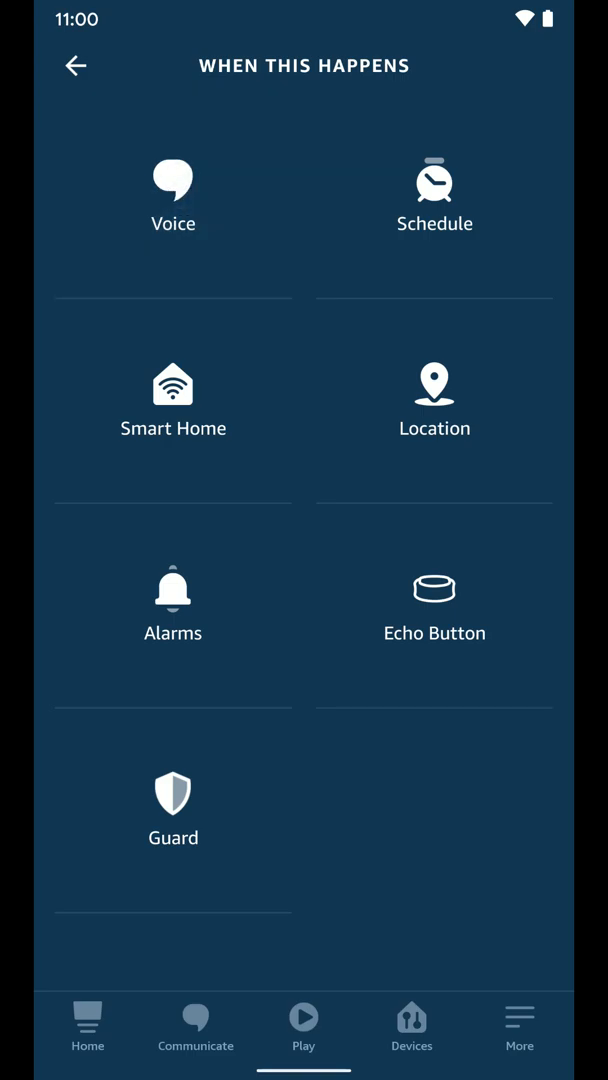
# Set the voice trigger to 'Alexa, turn on the downstairs lights'
pyautogui.click(172, 190)
pyautogui.write('turn on the downstairs lights')
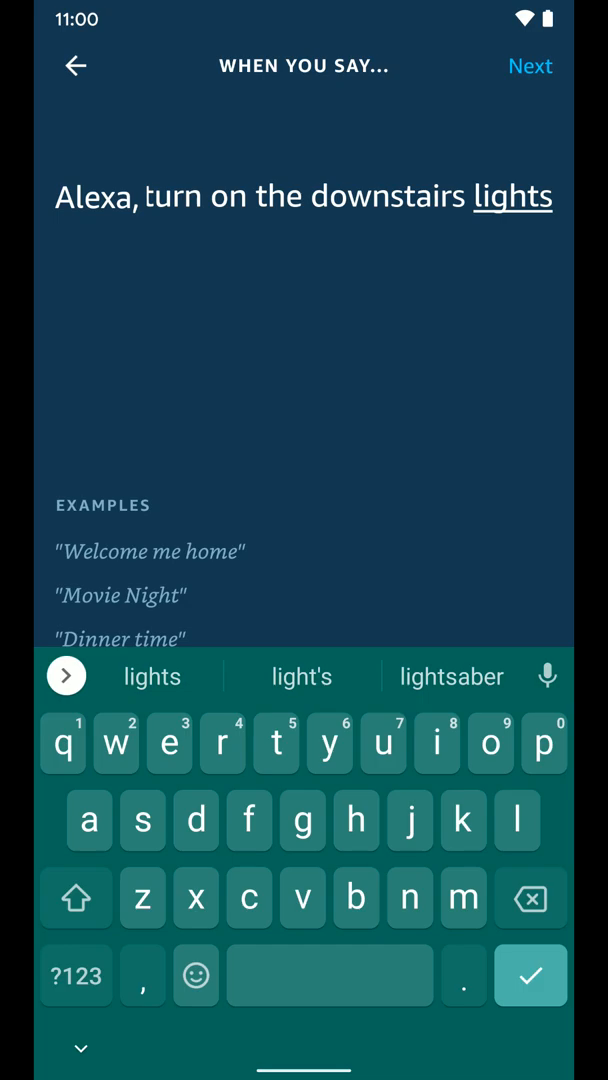
pyautogui.click(530, 64)
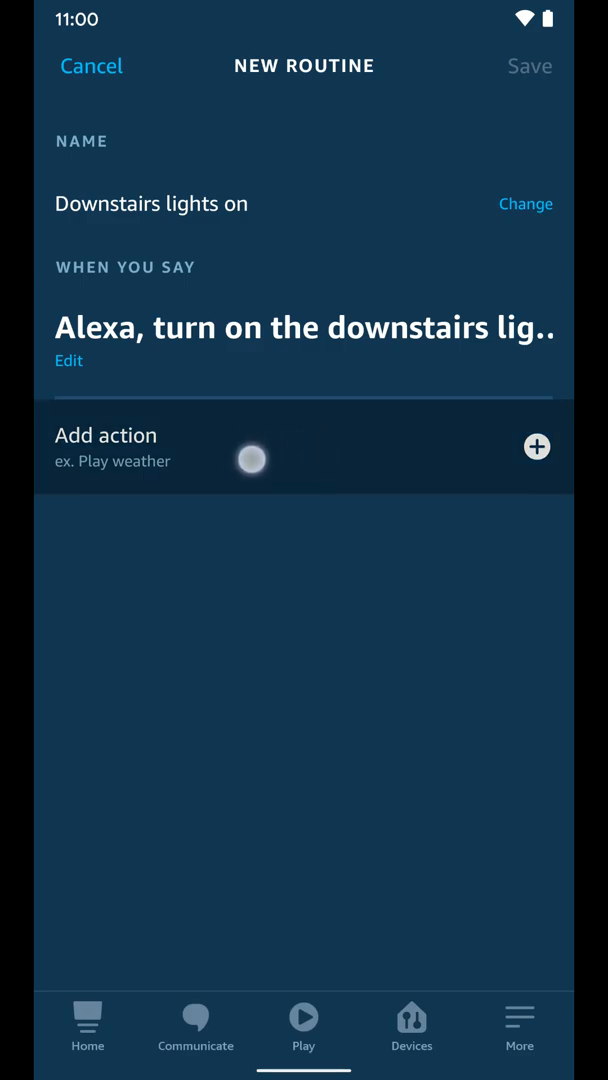
# Browse the action types for the routine, trying and leaving the Custom command action
pyautogui.click(536, 446)
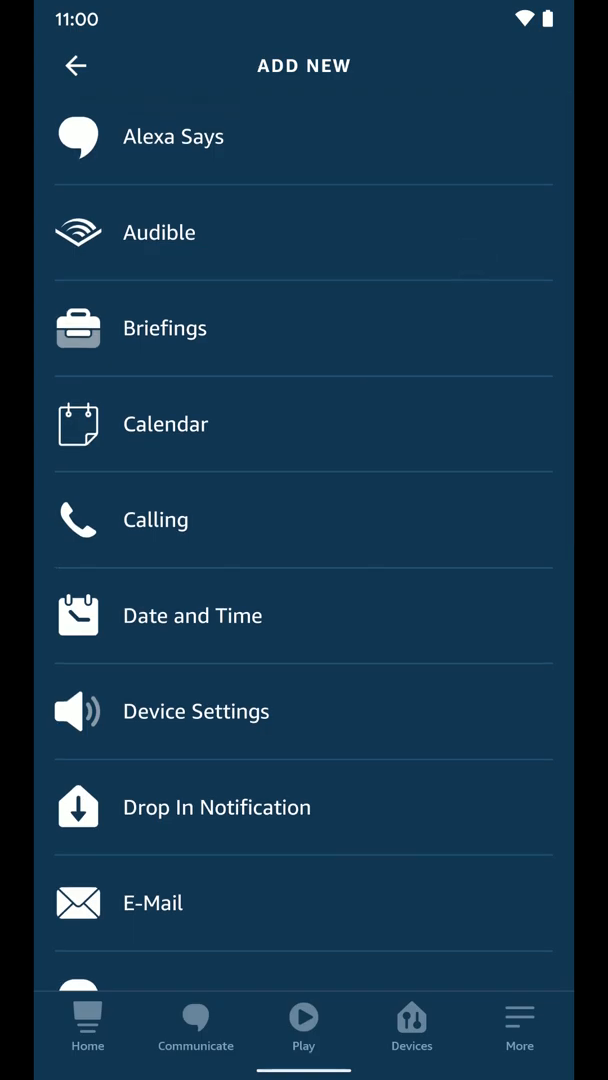
pyautogui.scroll(-3)
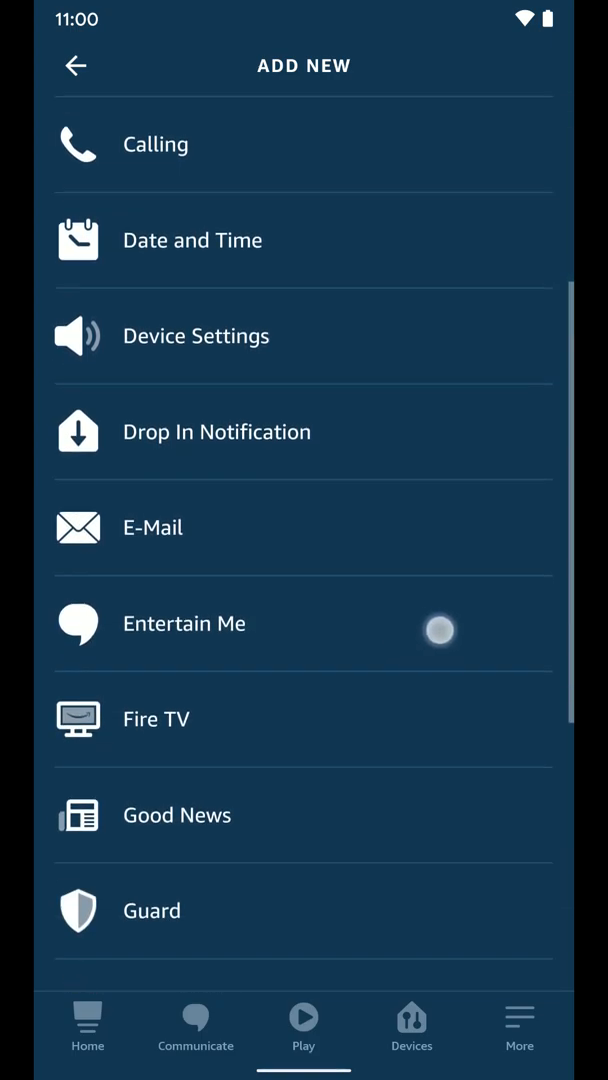
pyautogui.scroll(-3)
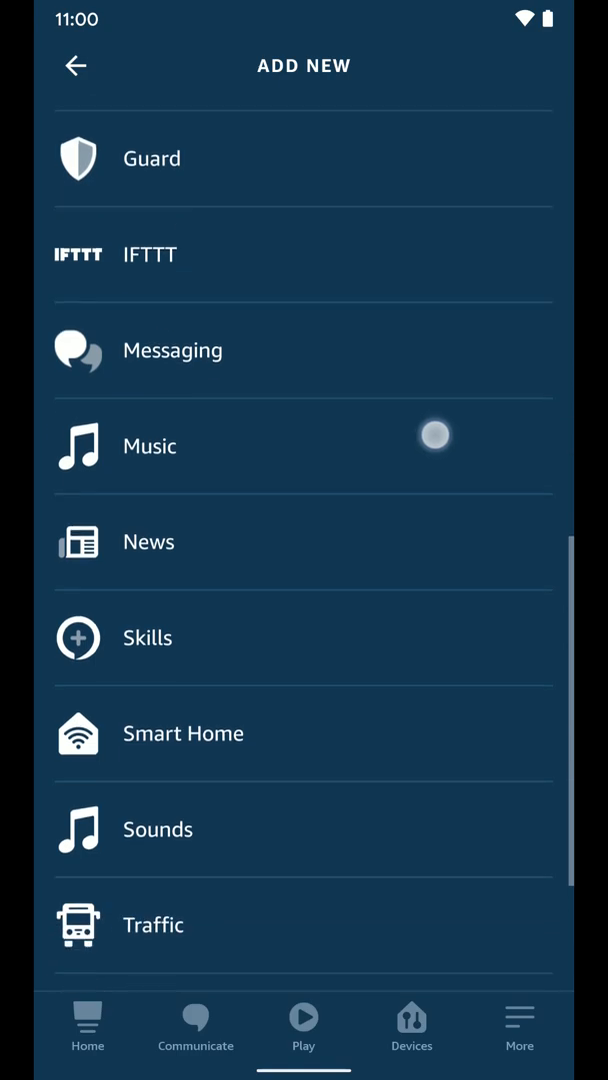
pyautogui.scroll(-3)
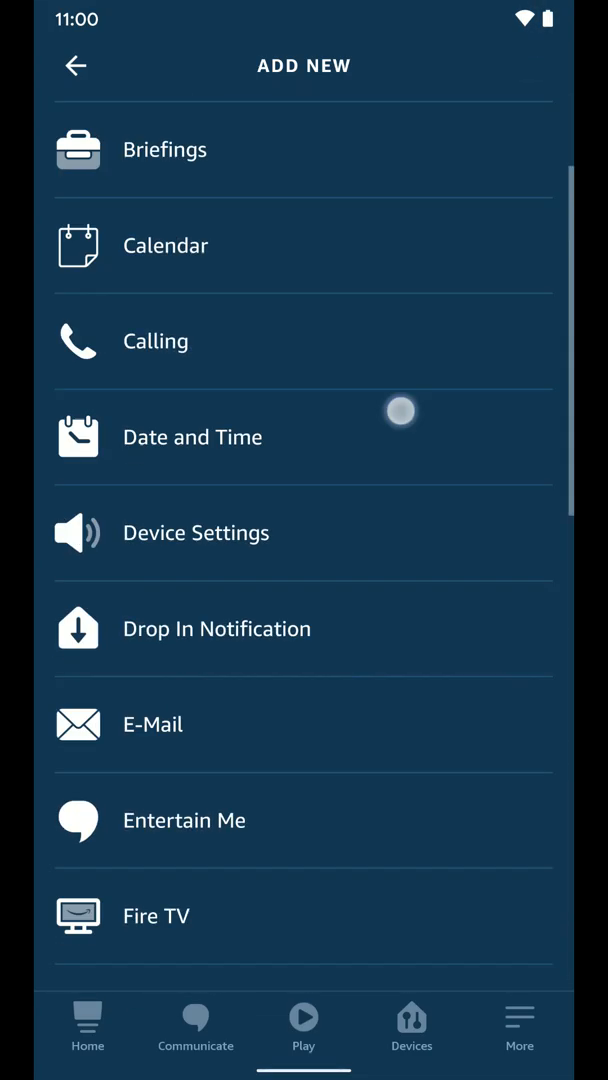
pyautogui.scroll(-3)
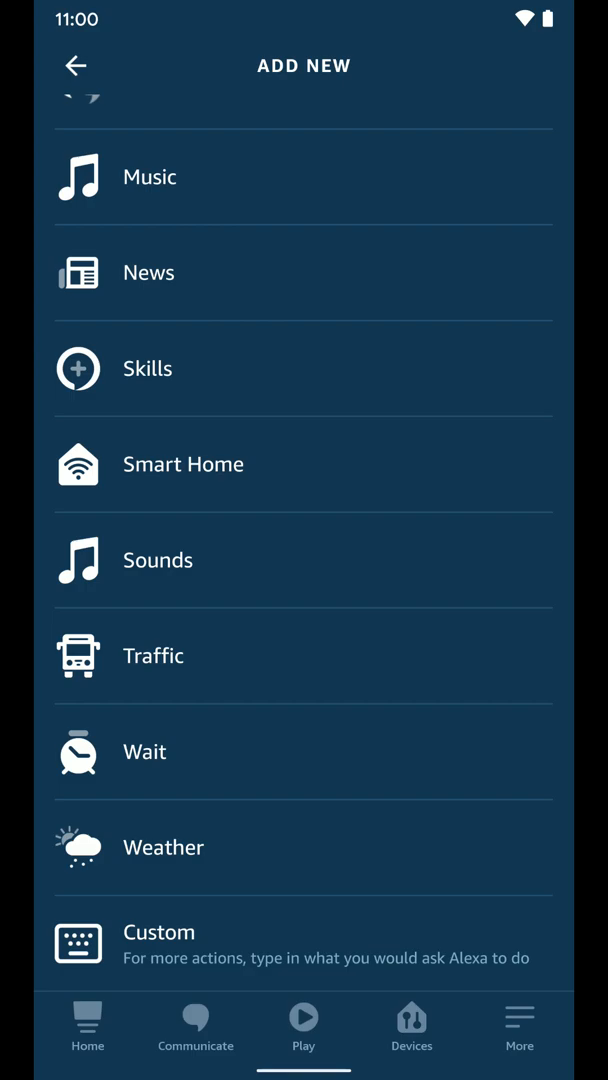
pyautogui.click(330, 956)
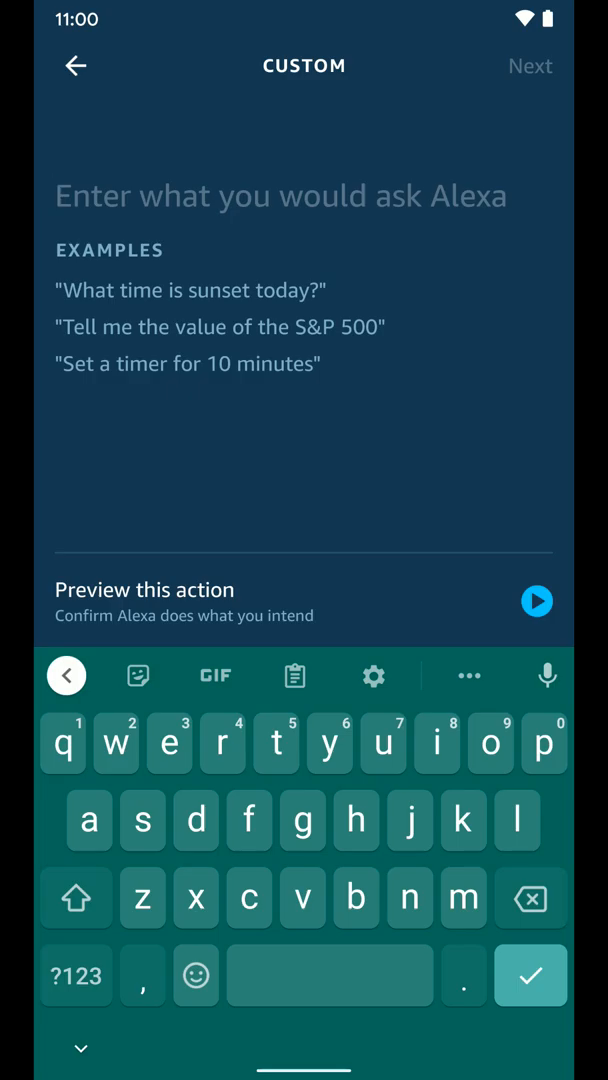
pyautogui.click(76, 64)
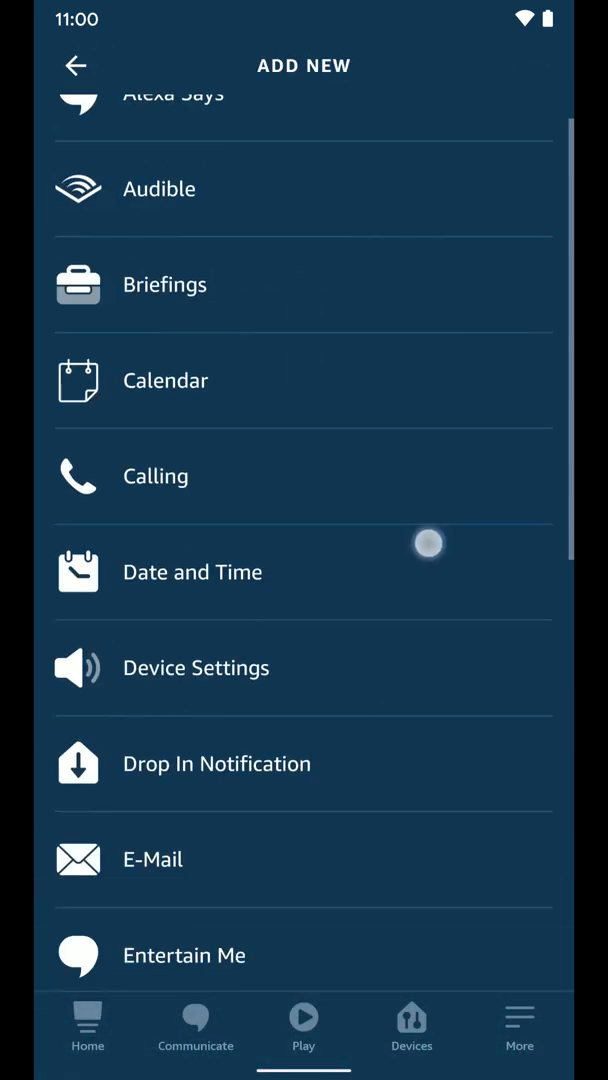
# Choose a Smart Home action and look over the Family Room group and device list
pyautogui.scroll(-3)
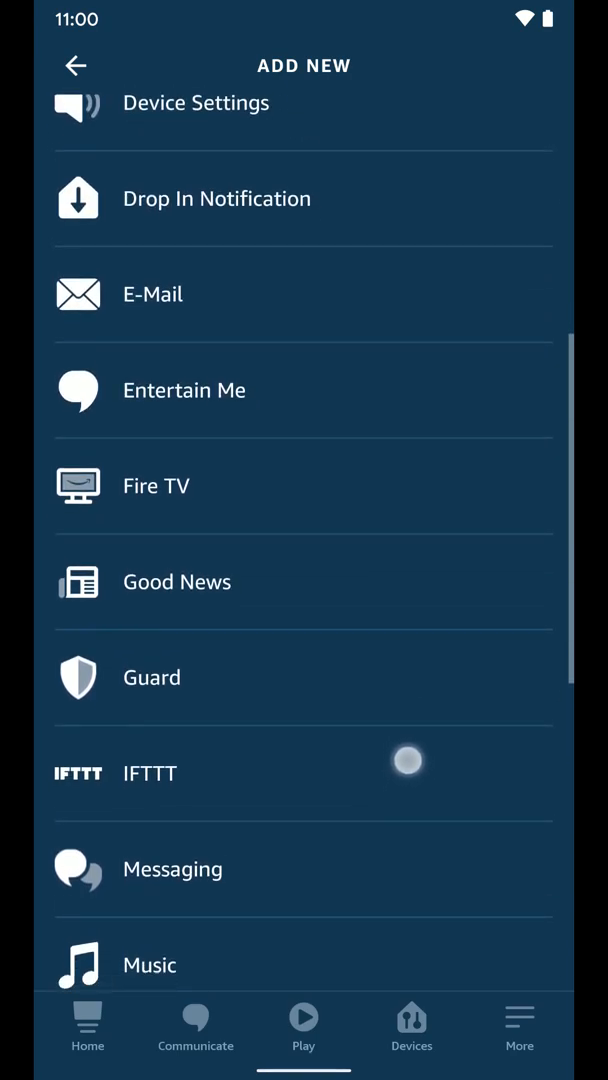
pyautogui.scroll(-3)
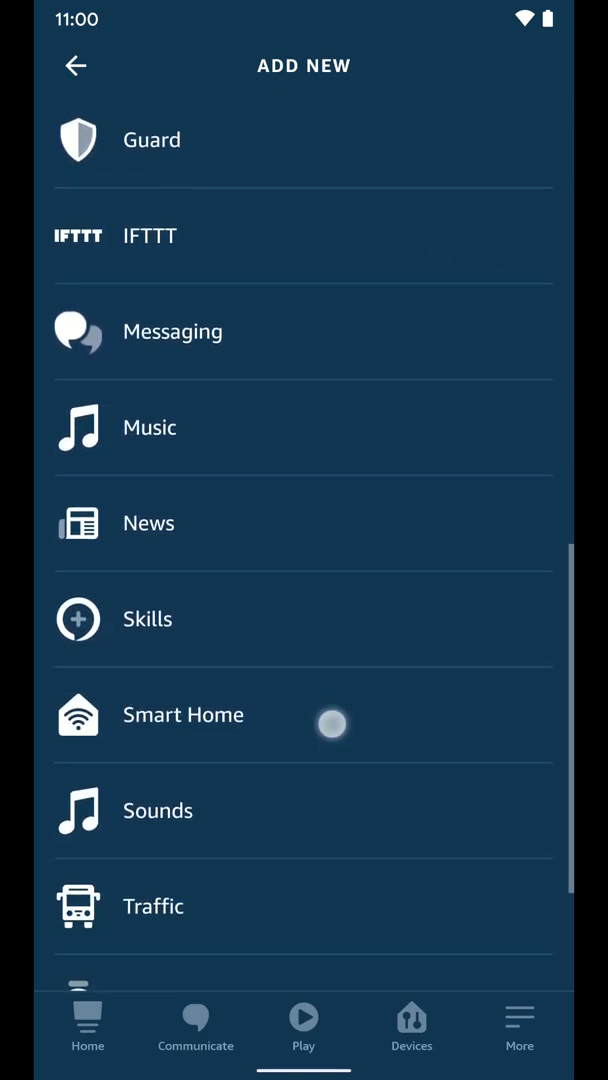
pyautogui.scroll(-3)
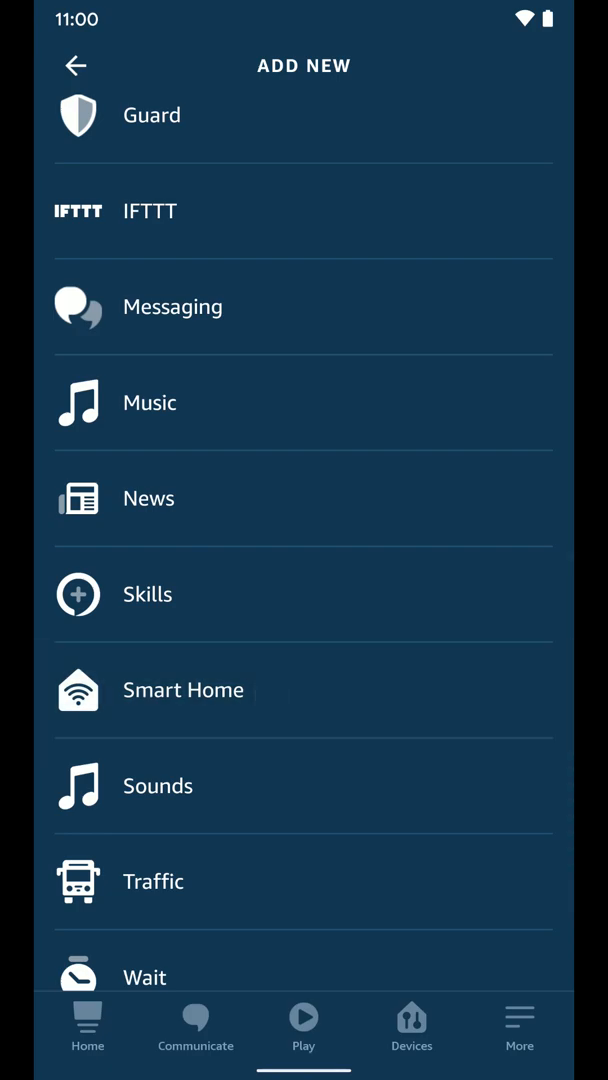
pyautogui.click(184, 690)
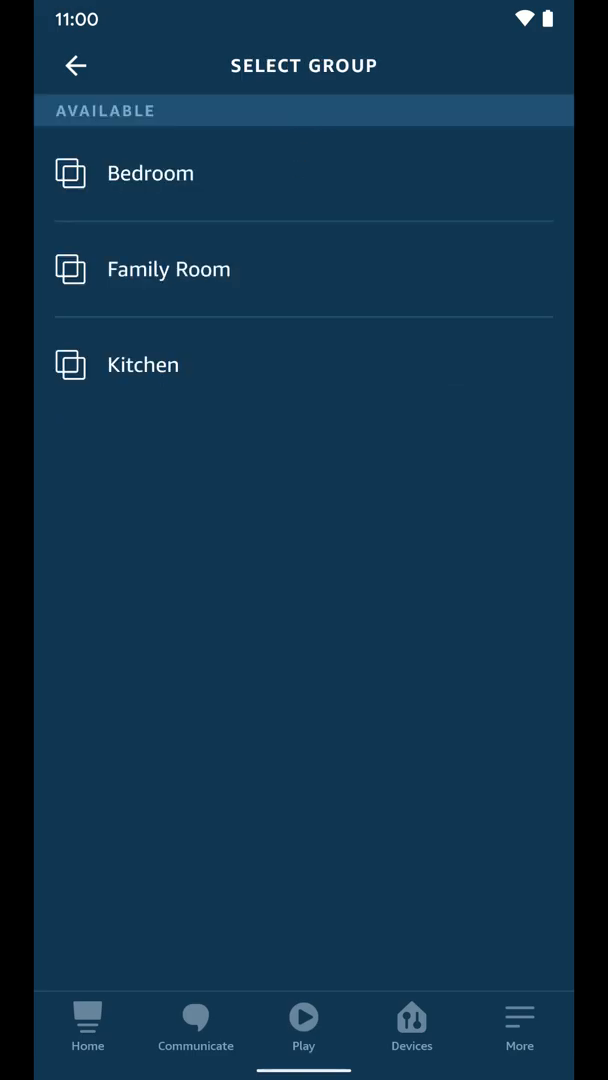
pyautogui.click(168, 268)
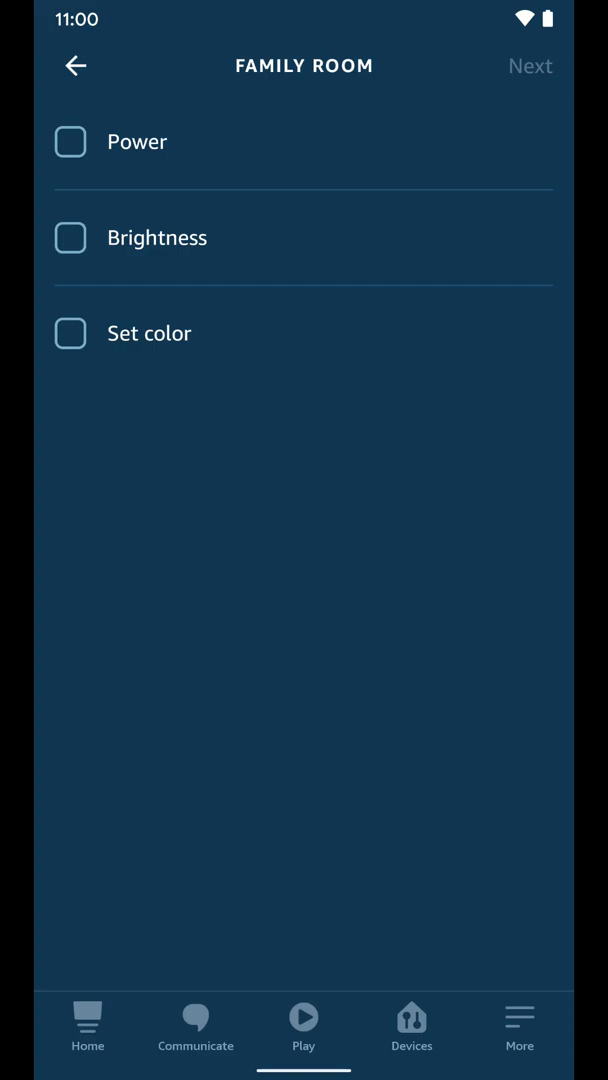
pyautogui.click(70, 140)
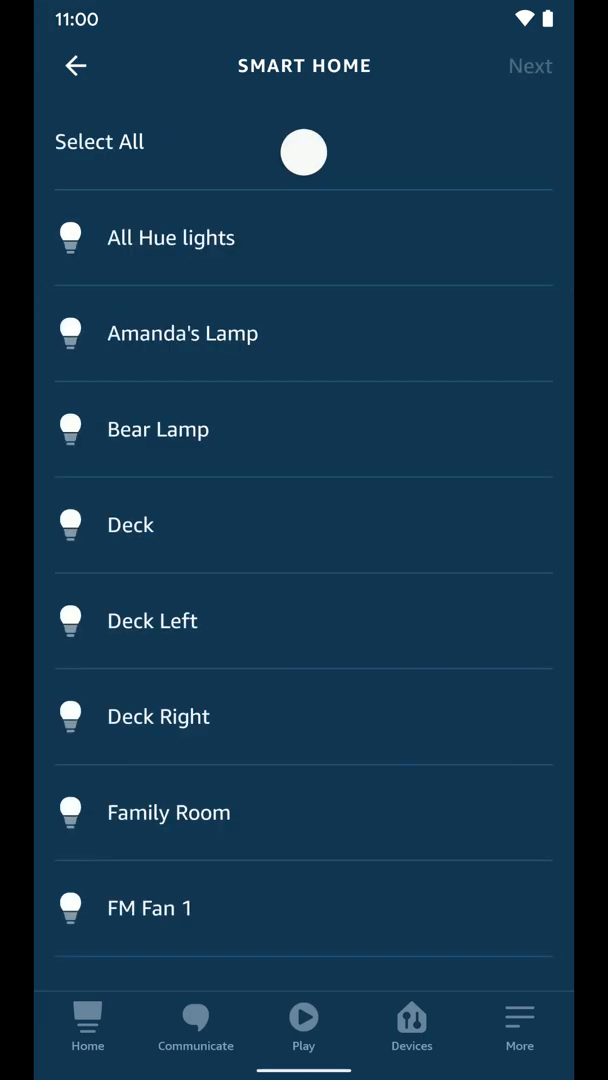
pyautogui.scroll(-3)
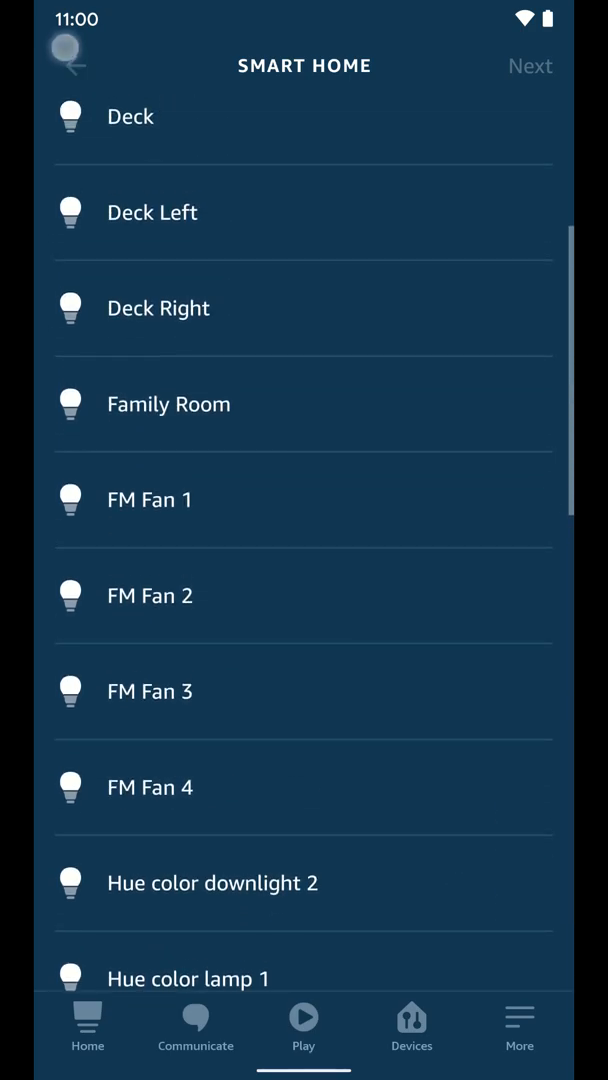
# Set the Family Room group to power on at full brightness with colour setting unchecked
pyautogui.click(530, 64)
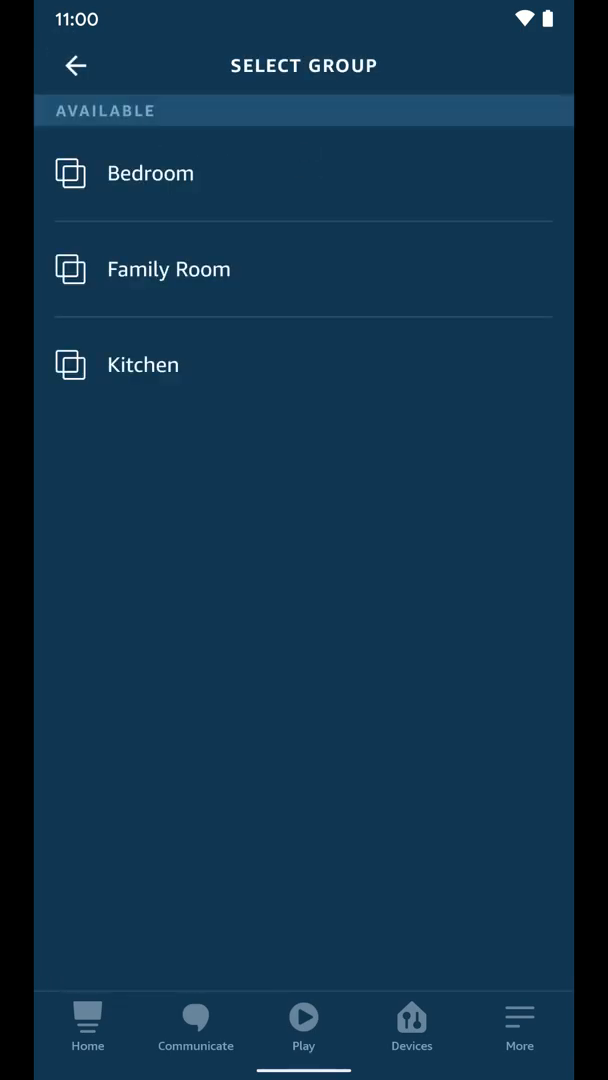
pyautogui.click(168, 268)
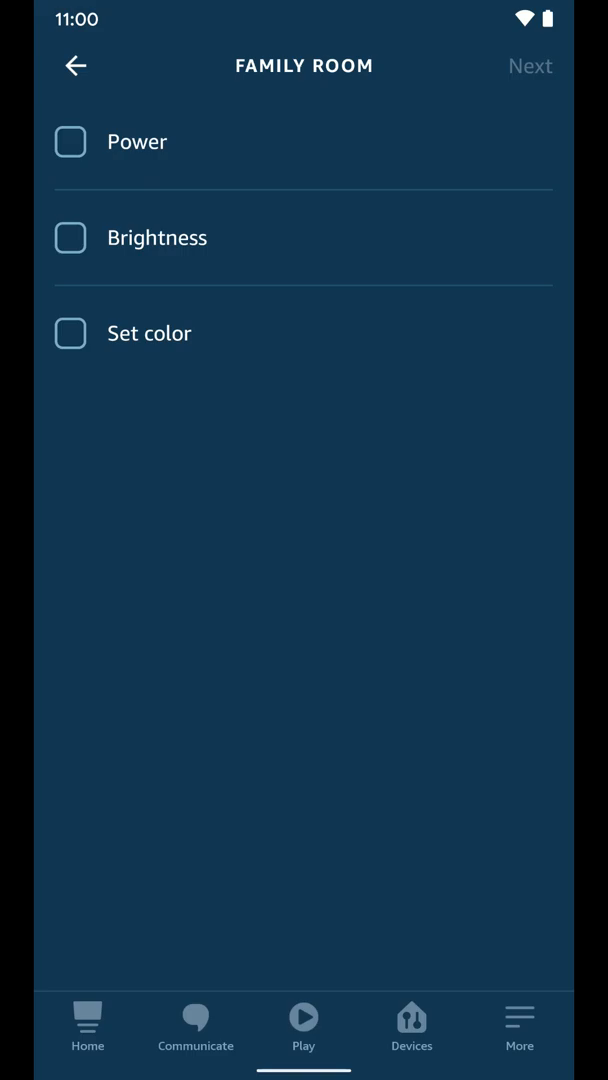
pyautogui.click(70, 140)
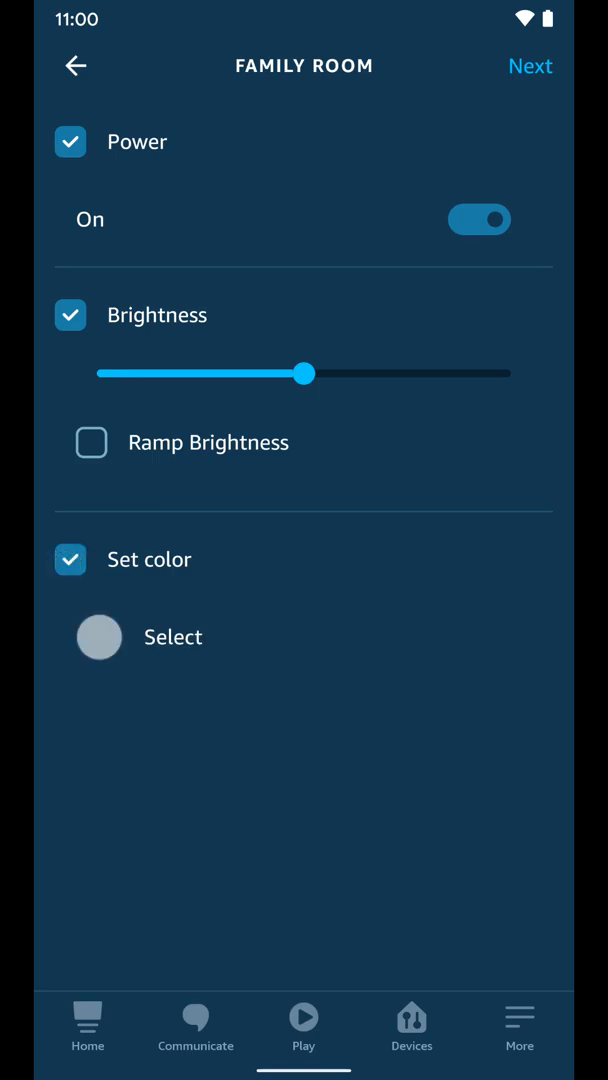
pyautogui.moveTo(308, 372); pyautogui.dragTo(512, 372)
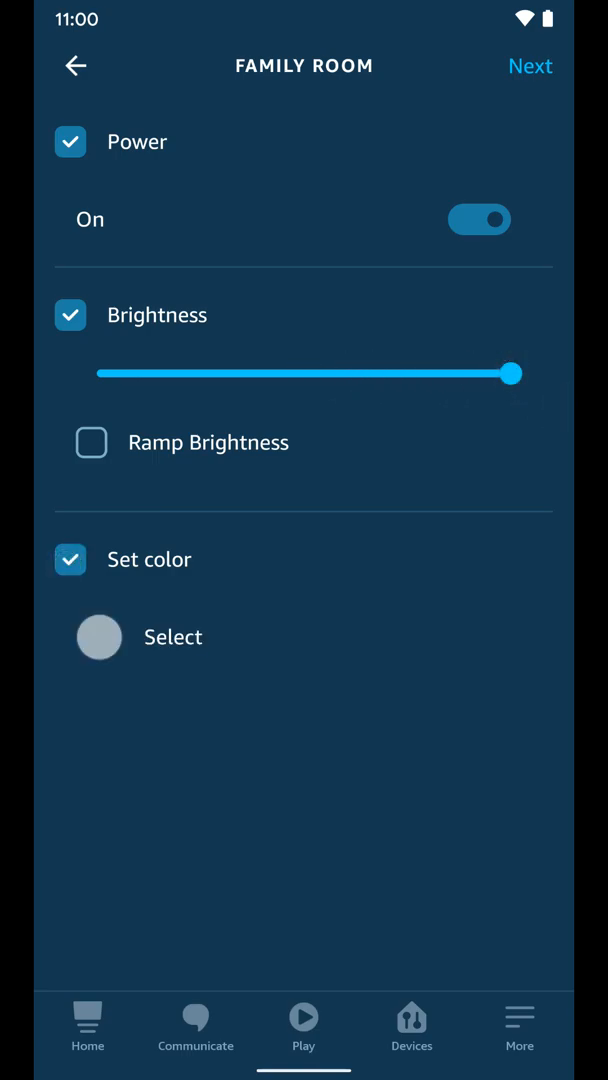
pyautogui.click(70, 560)
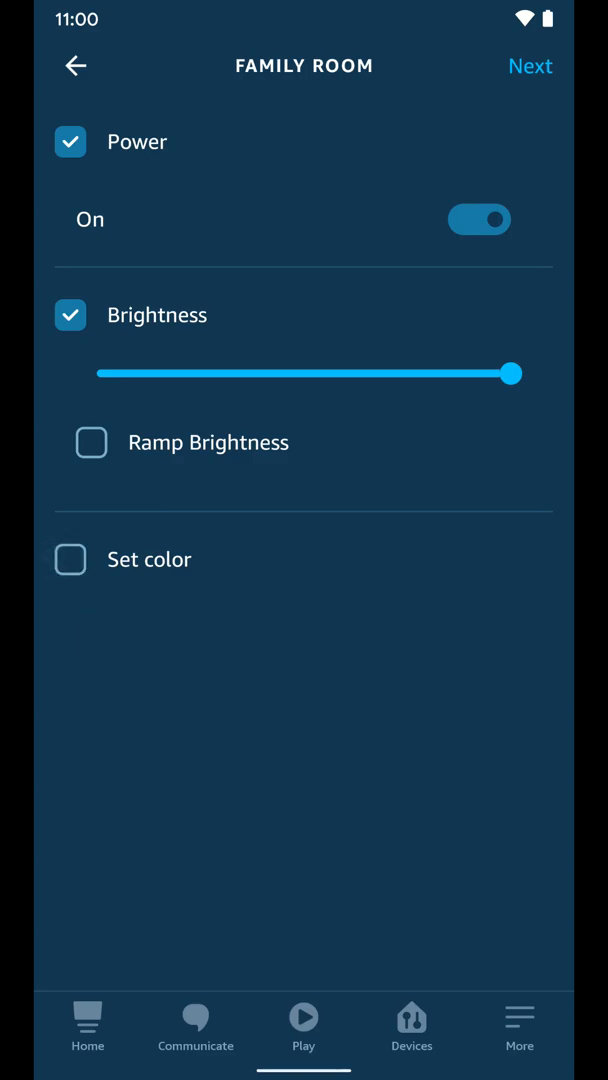
pyautogui.click(70, 560)
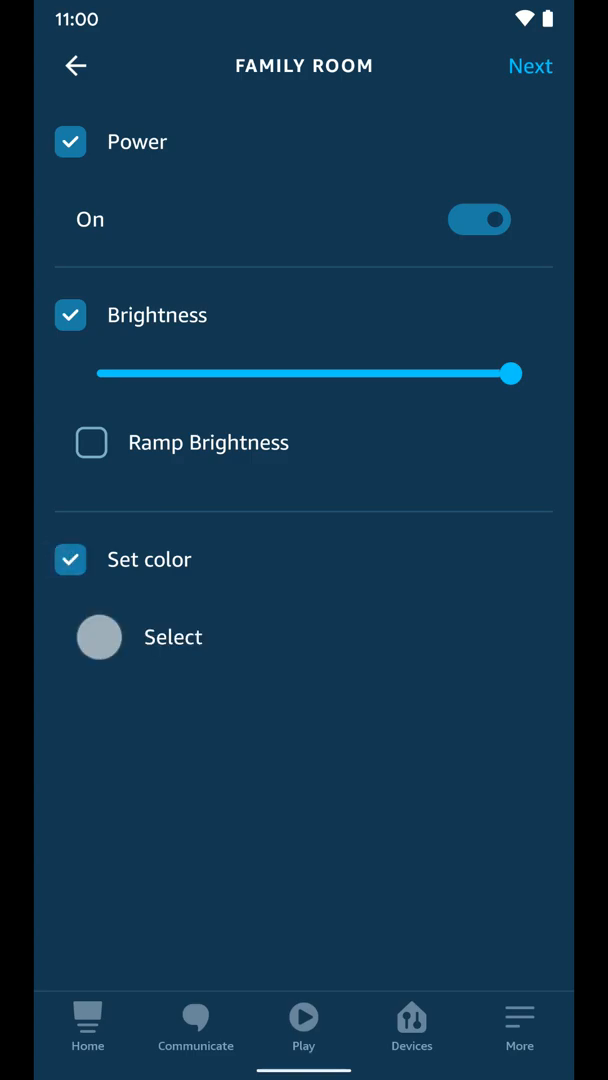
pyautogui.click(70, 560)
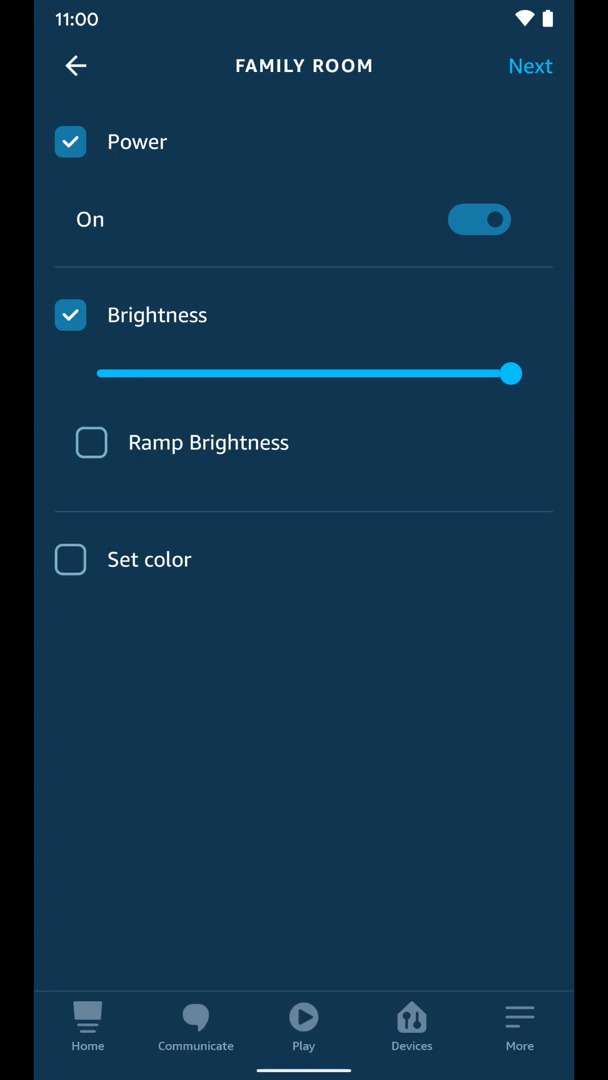
pyautogui.click(530, 64)
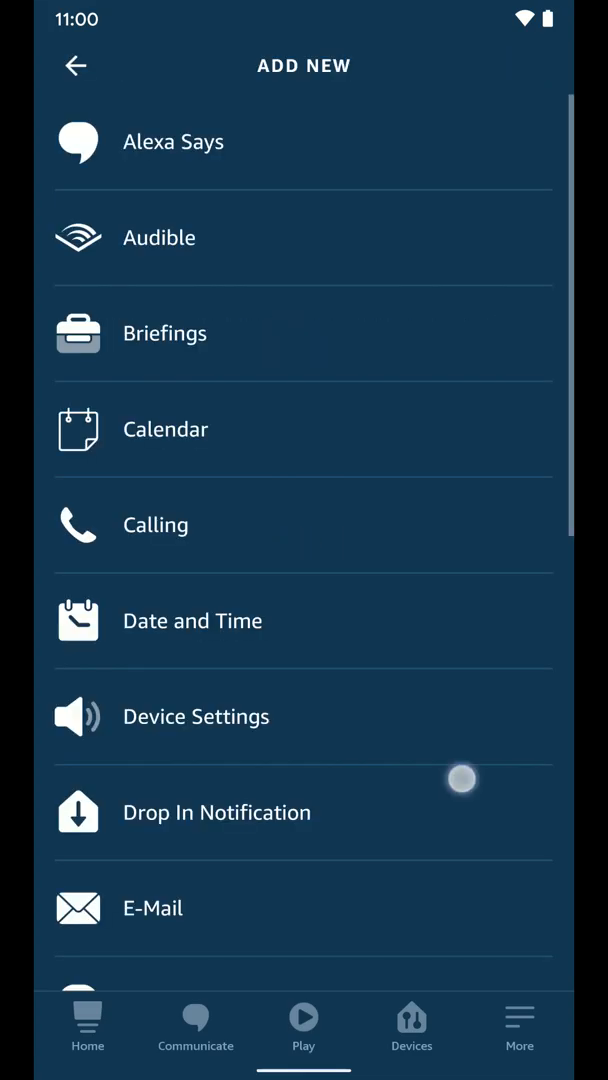
# Add a Kitchen group action turning its lights on at 100% brightness
pyautogui.scroll(-3)
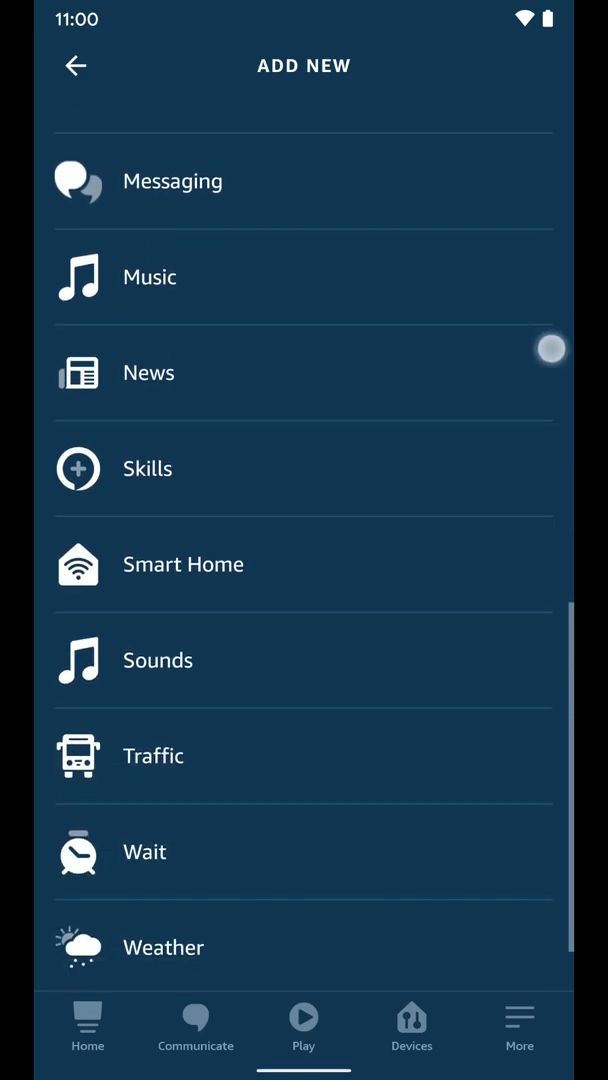
pyautogui.click(184, 564)
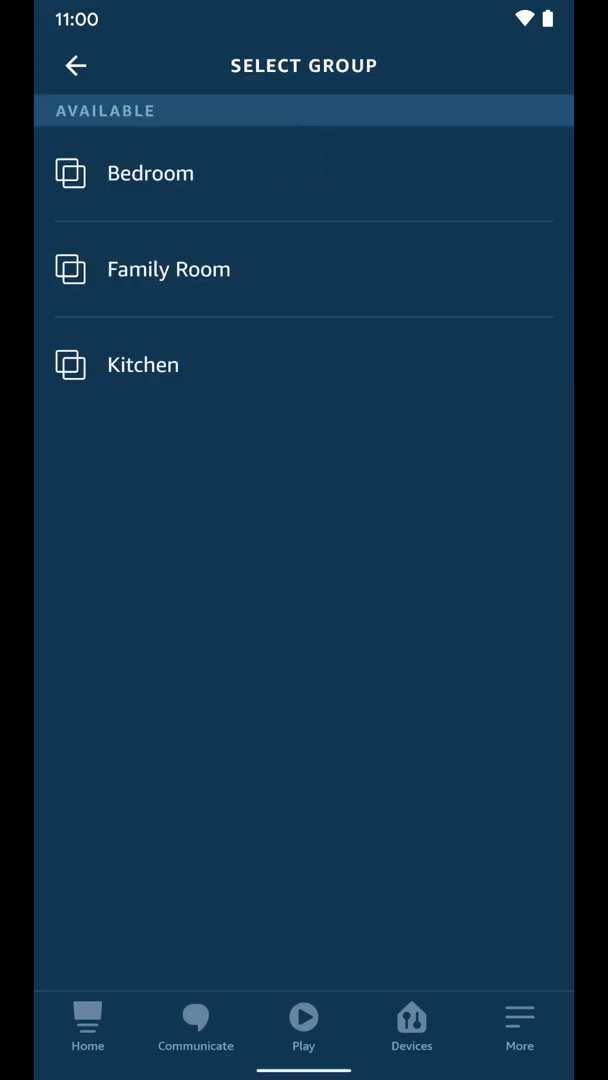
pyautogui.click(144, 364)
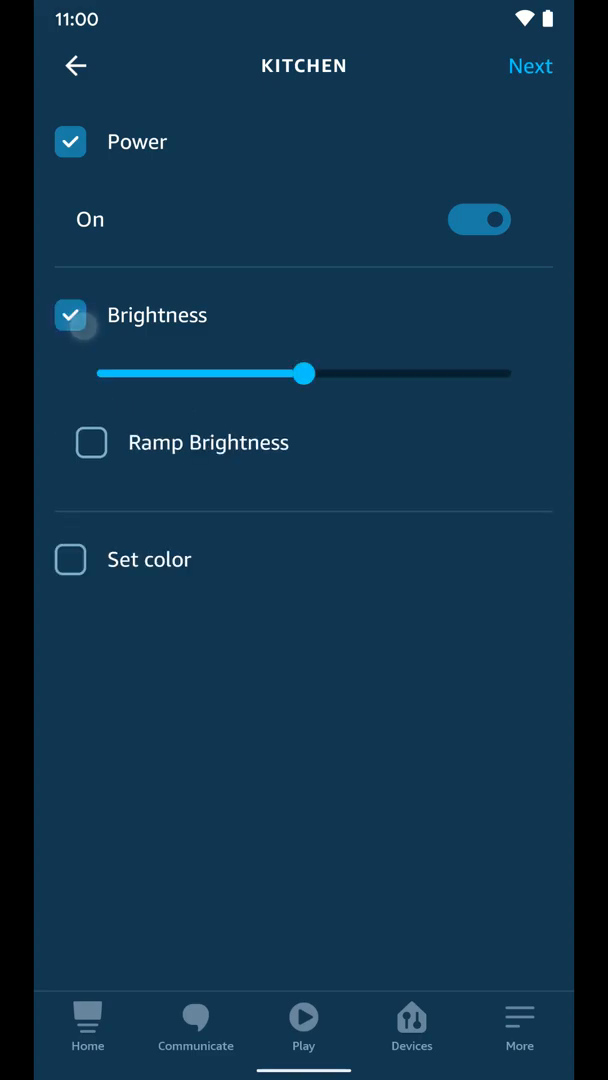
pyautogui.moveTo(308, 372); pyautogui.dragTo(366, 380)
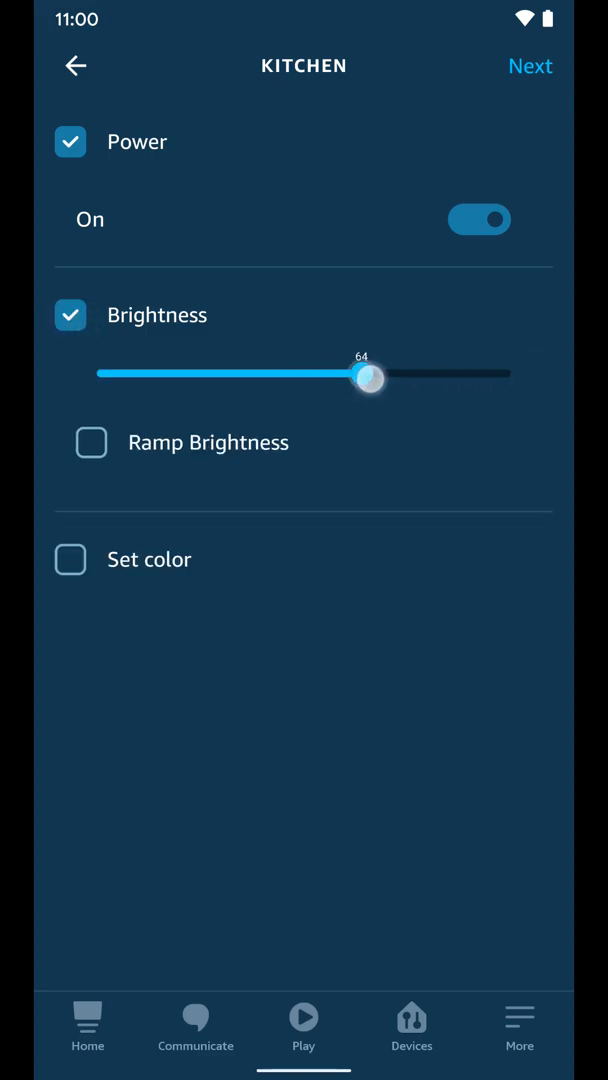
pyautogui.moveTo(366, 378); pyautogui.dragTo(512, 378)
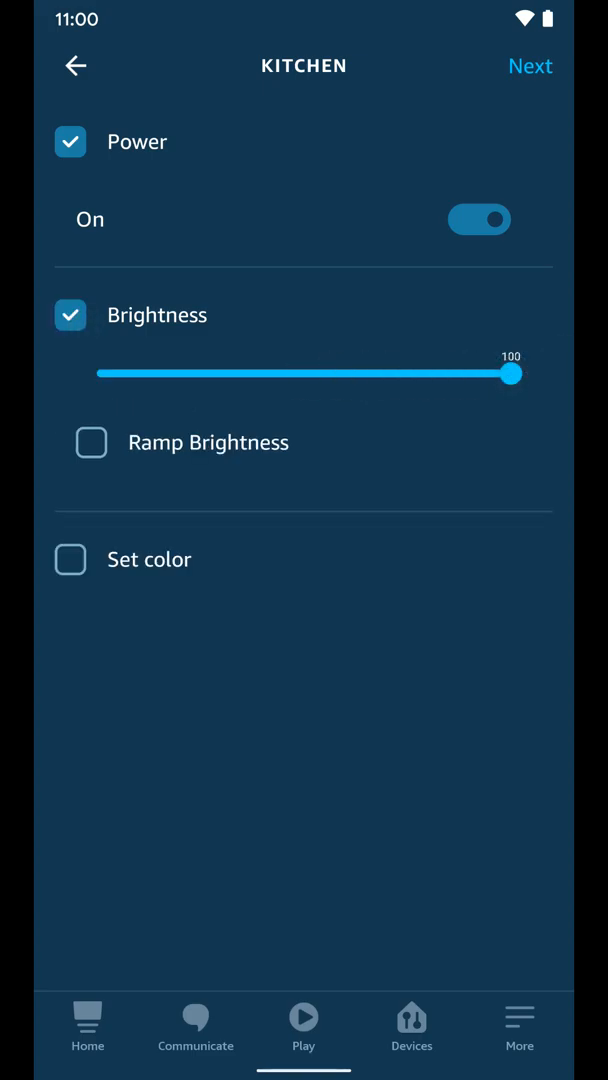
pyautogui.click(530, 64)
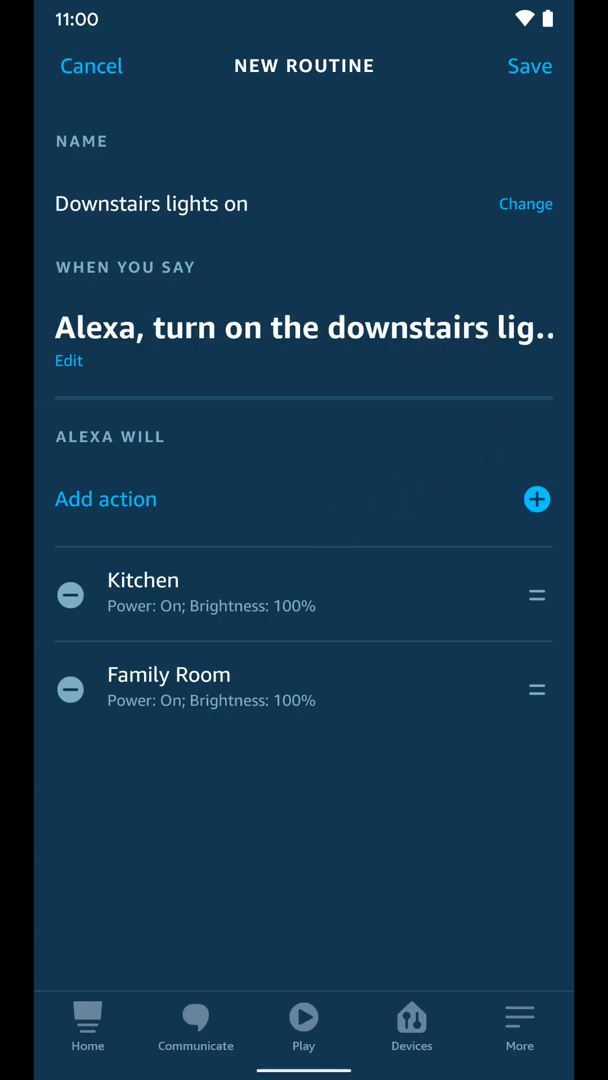
# Save 'Downstairs lights on' and start another blank routine
pyautogui.click(530, 66)
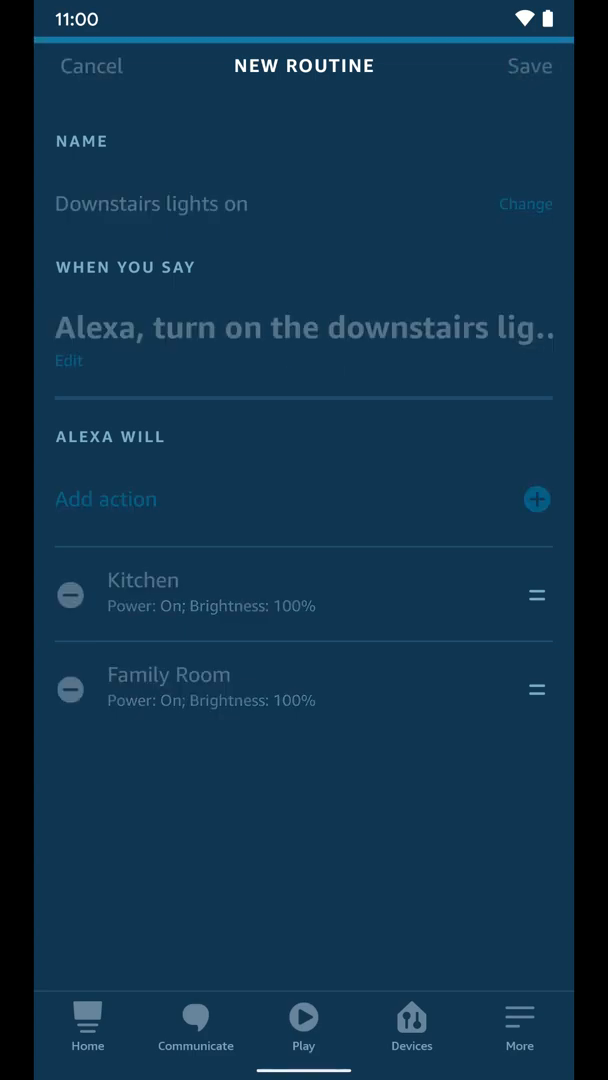
pyautogui.click(530, 66)
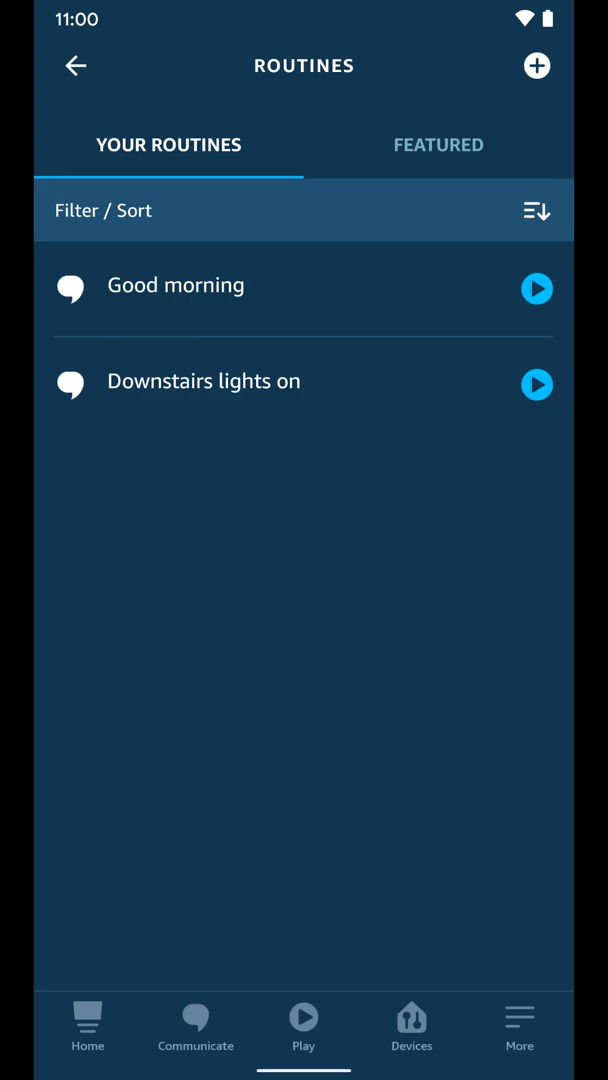
pyautogui.click(536, 64)
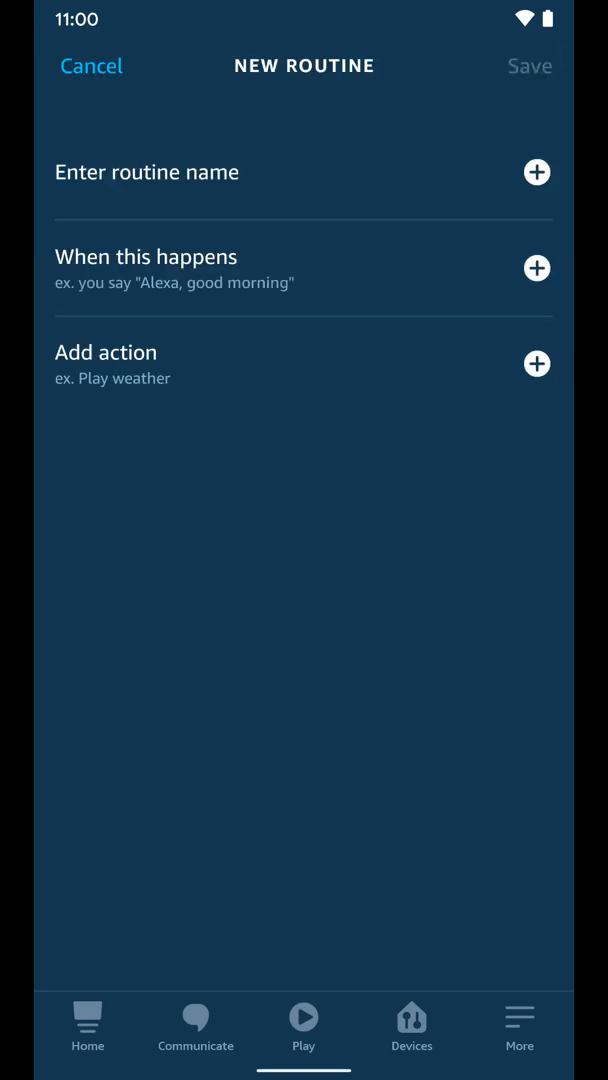
# Name the routine 'downstairs turn off'
pyautogui.click(148, 172)
pyautogui.write('downst')
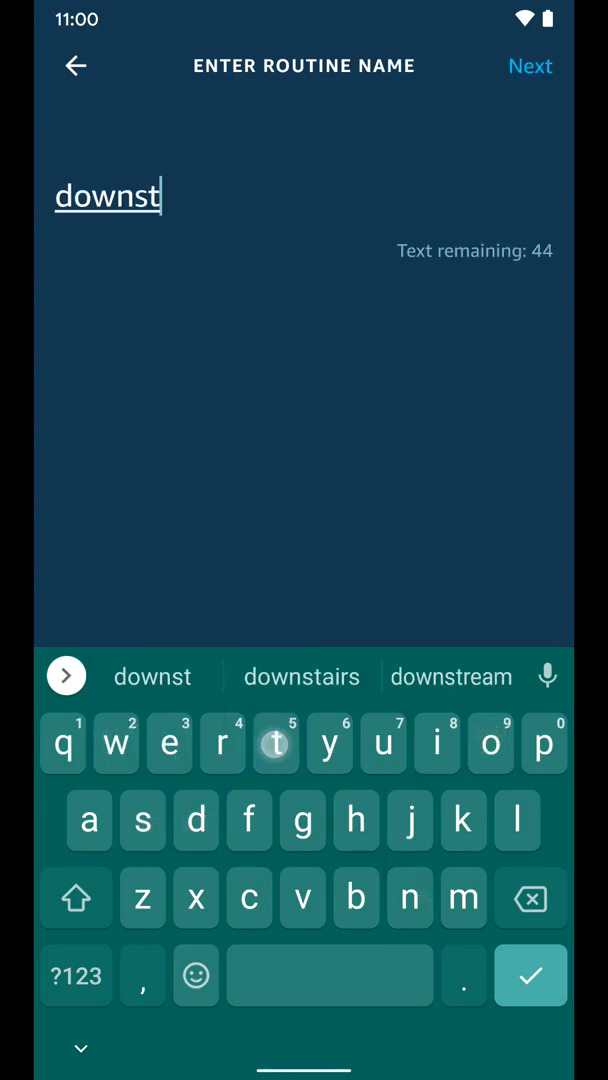
pyautogui.click(300, 676)
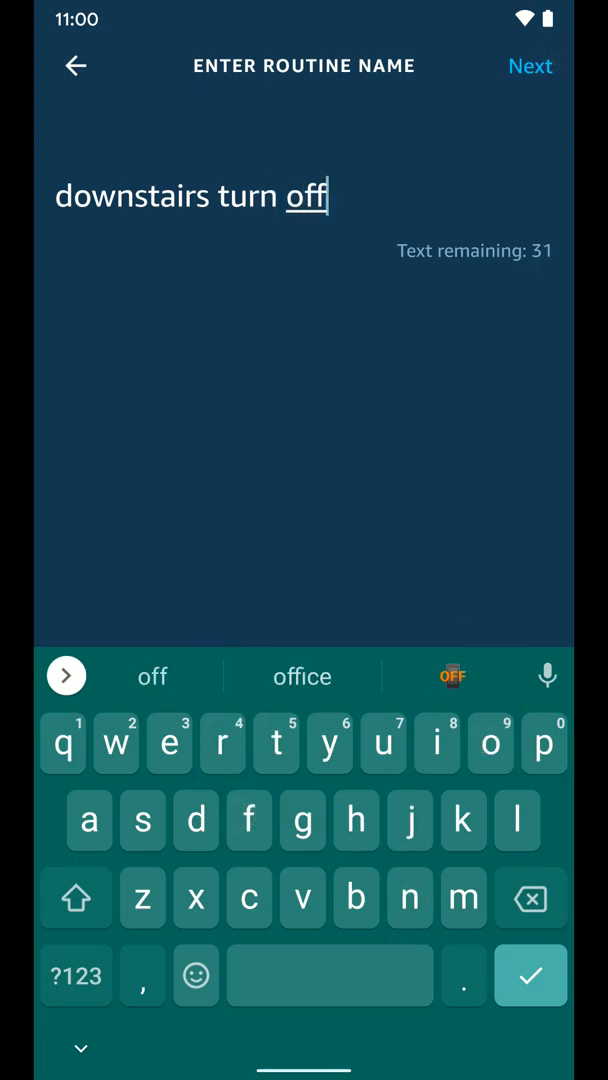
pyautogui.click(530, 64)
pyautogui.write('Alexa, turn off the downstairs light')
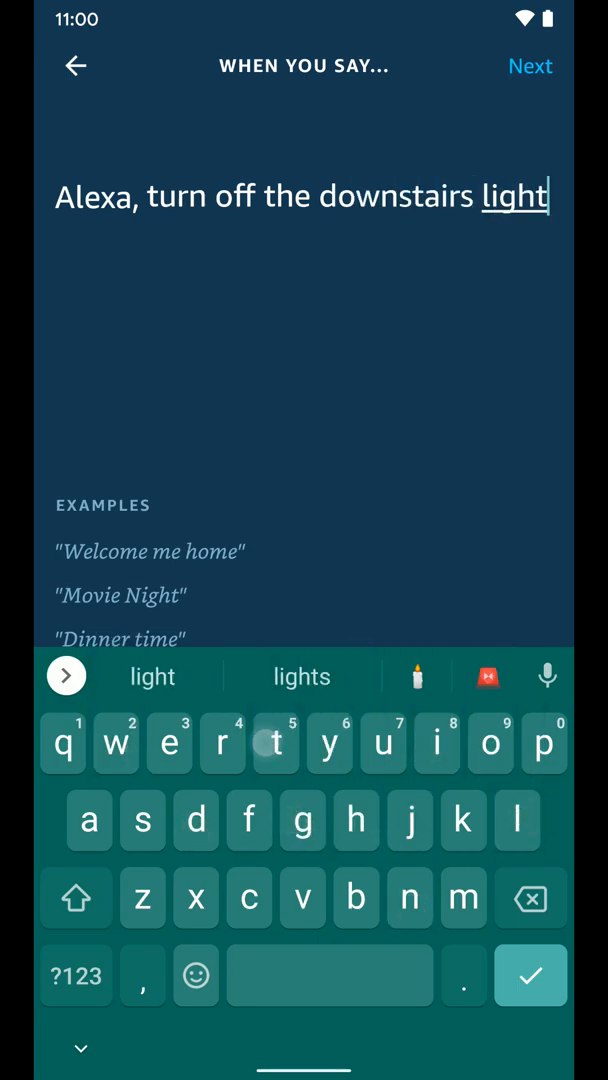
# Set its voice trigger to 'Alexa, turn off the downstairs lights'
pyautogui.click(152, 676)
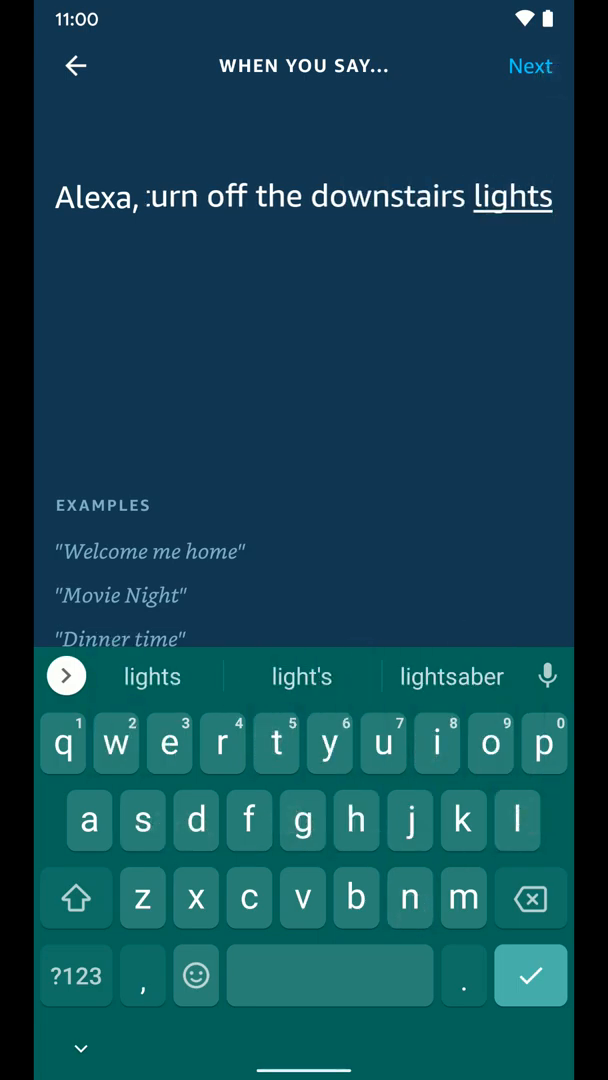
pyautogui.click(530, 64)
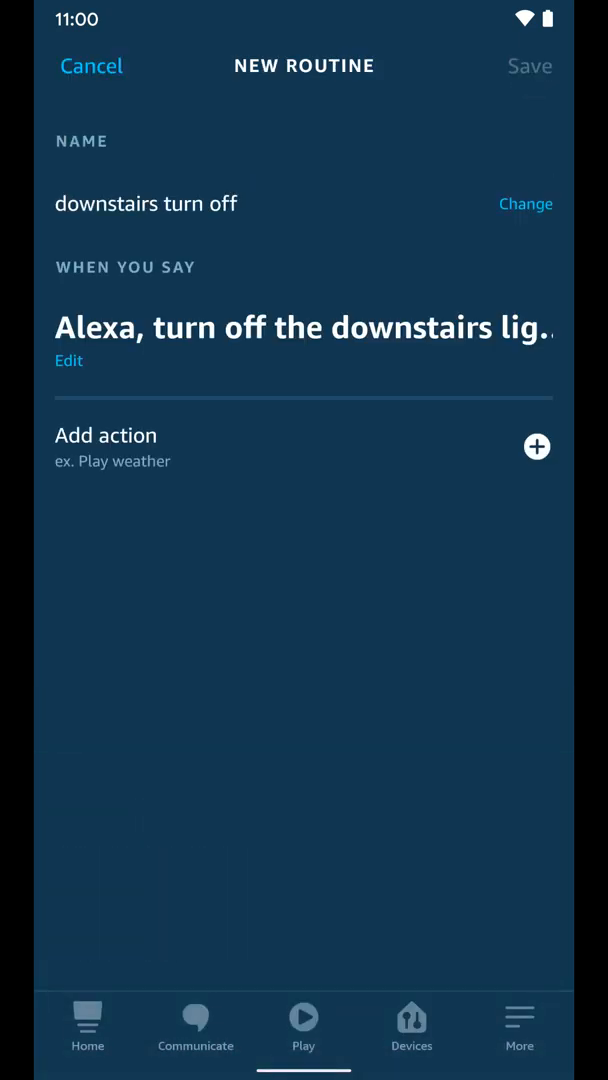
# Add a Smart Home control-group action turning the Family Room lights off
pyautogui.click(536, 446)
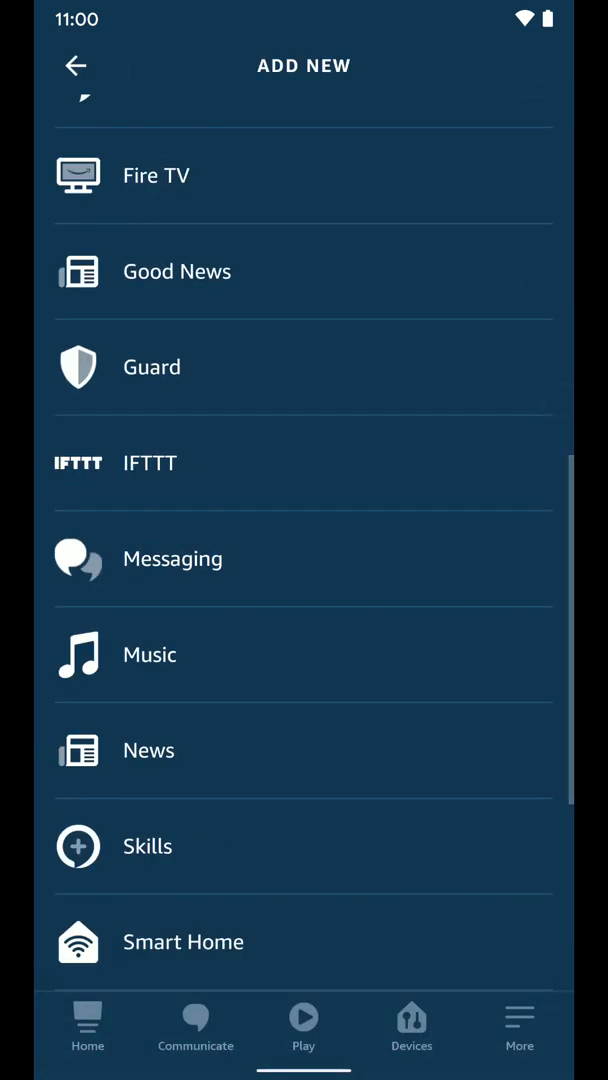
pyautogui.click(184, 940)
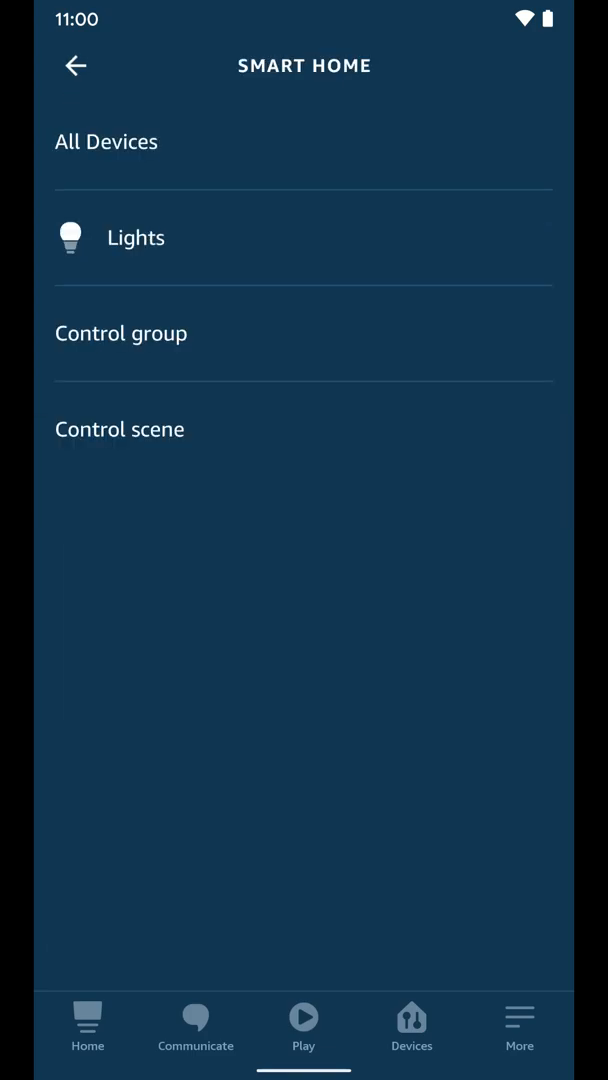
pyautogui.click(120, 332)
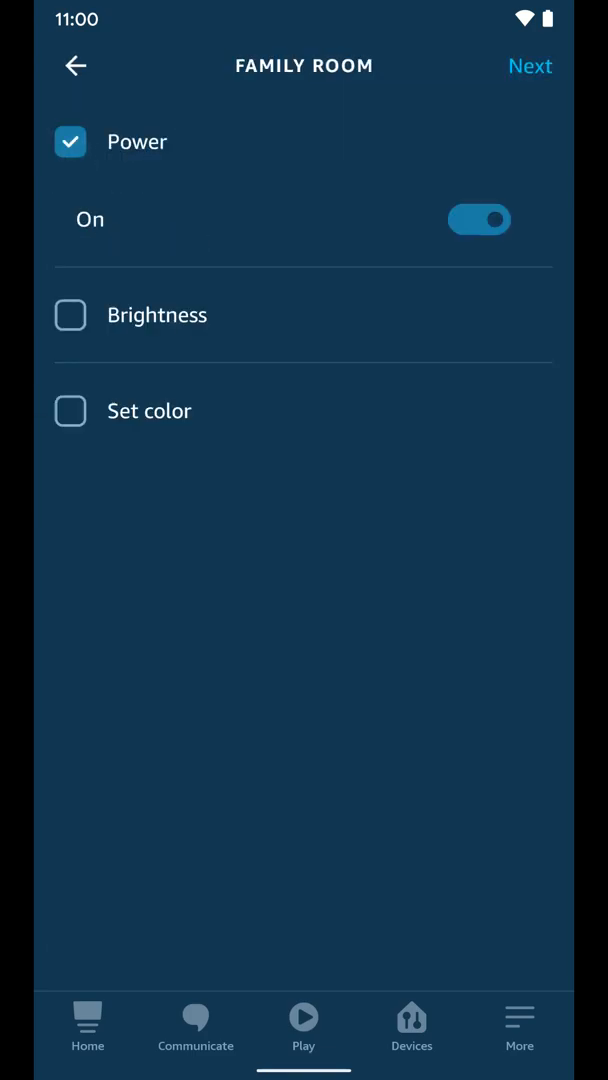
pyautogui.click(530, 66)
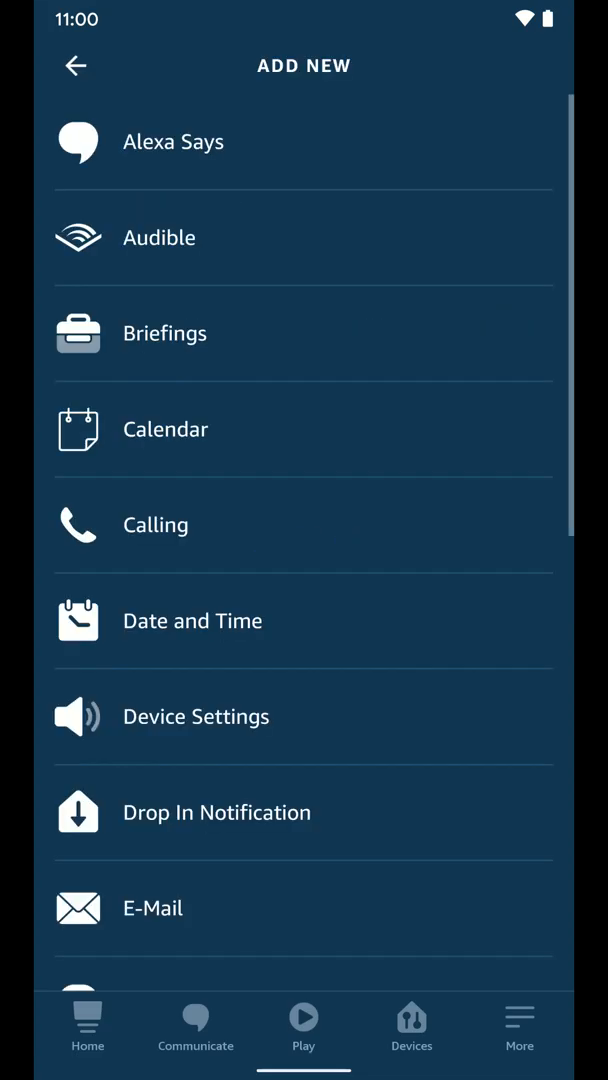
# Add a second control-group action turning the Kitchen lights off
pyautogui.scroll(-3)
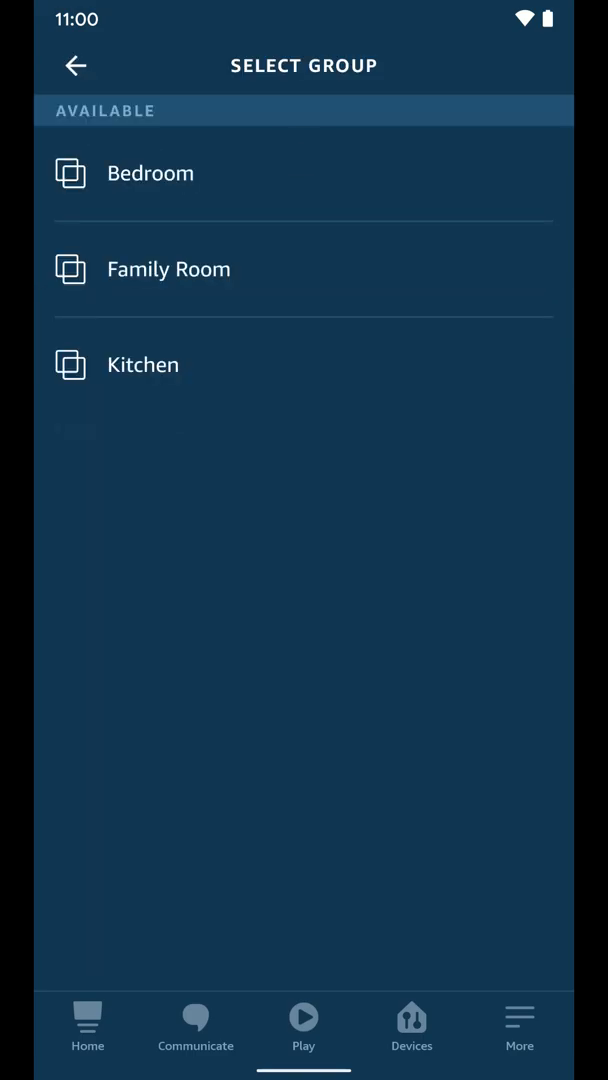
pyautogui.click(142, 364)
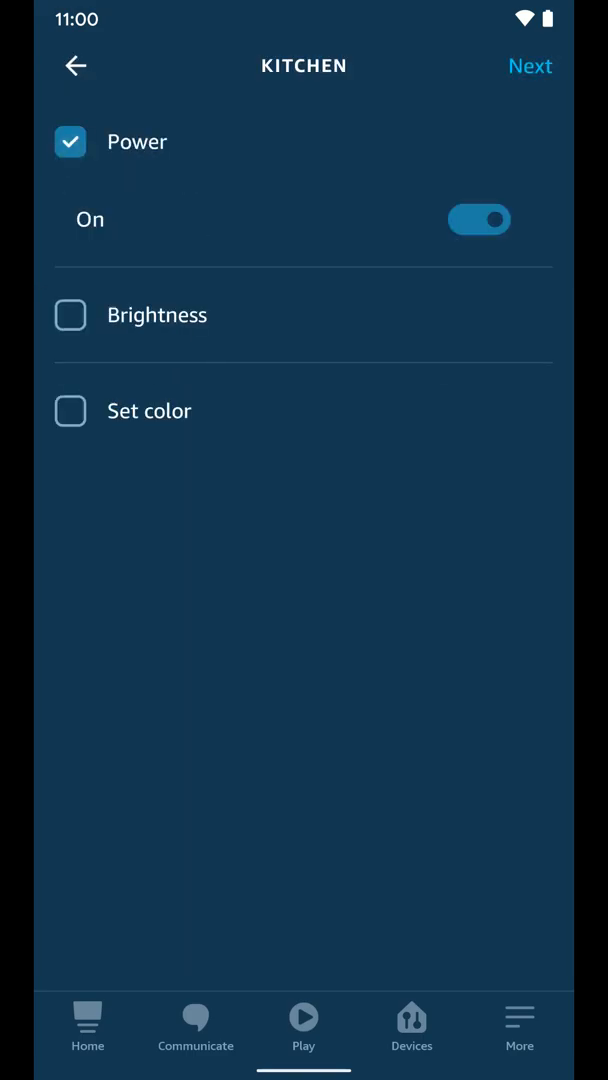
pyautogui.click(480, 220)
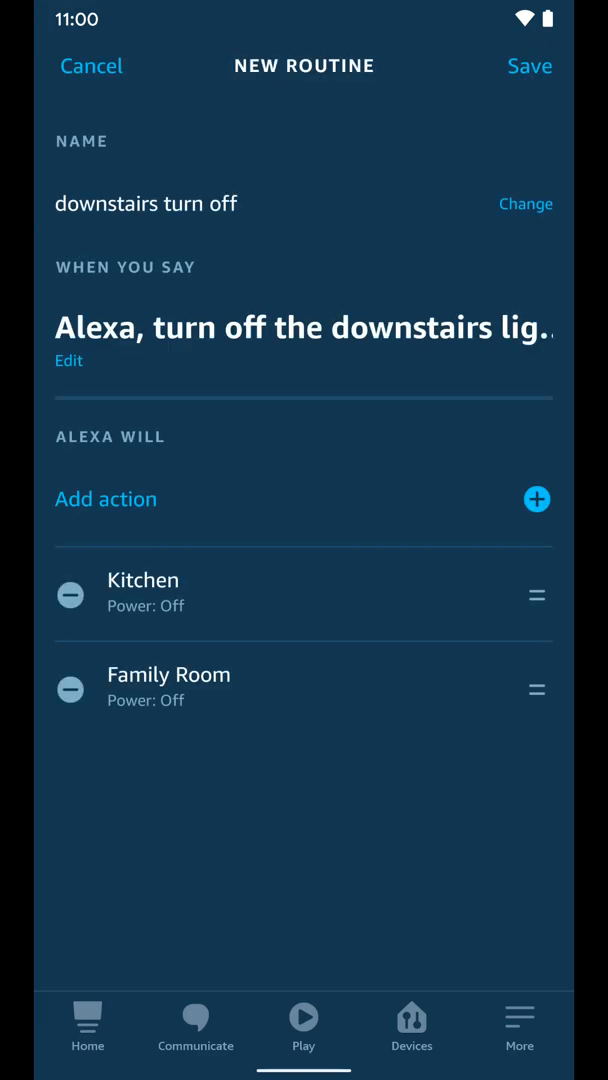
# Save the 'downstairs turn off' routine and get the success confirmation
pyautogui.click(530, 66)
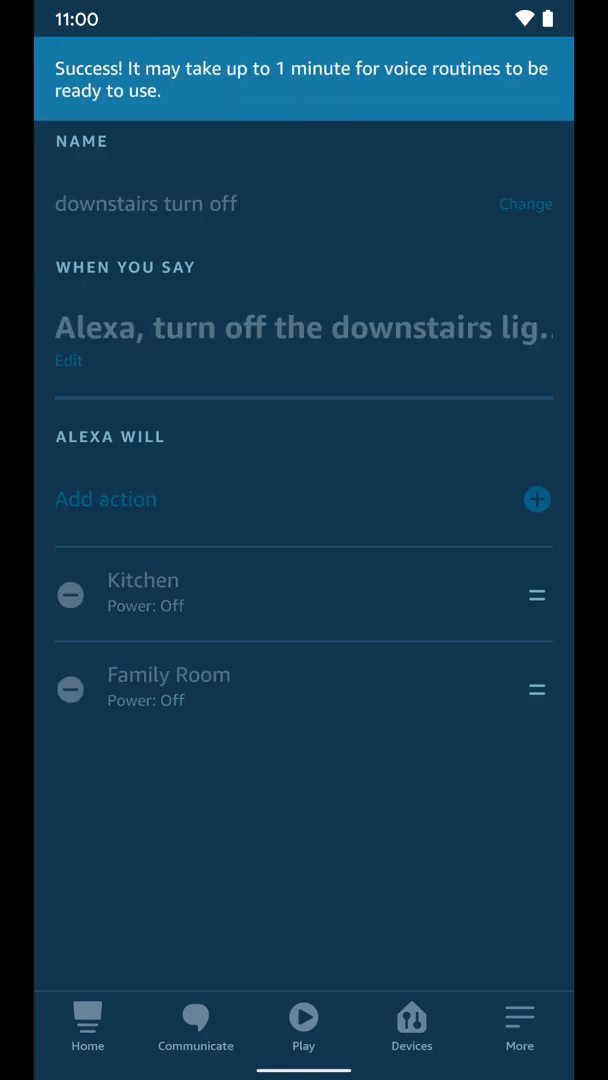